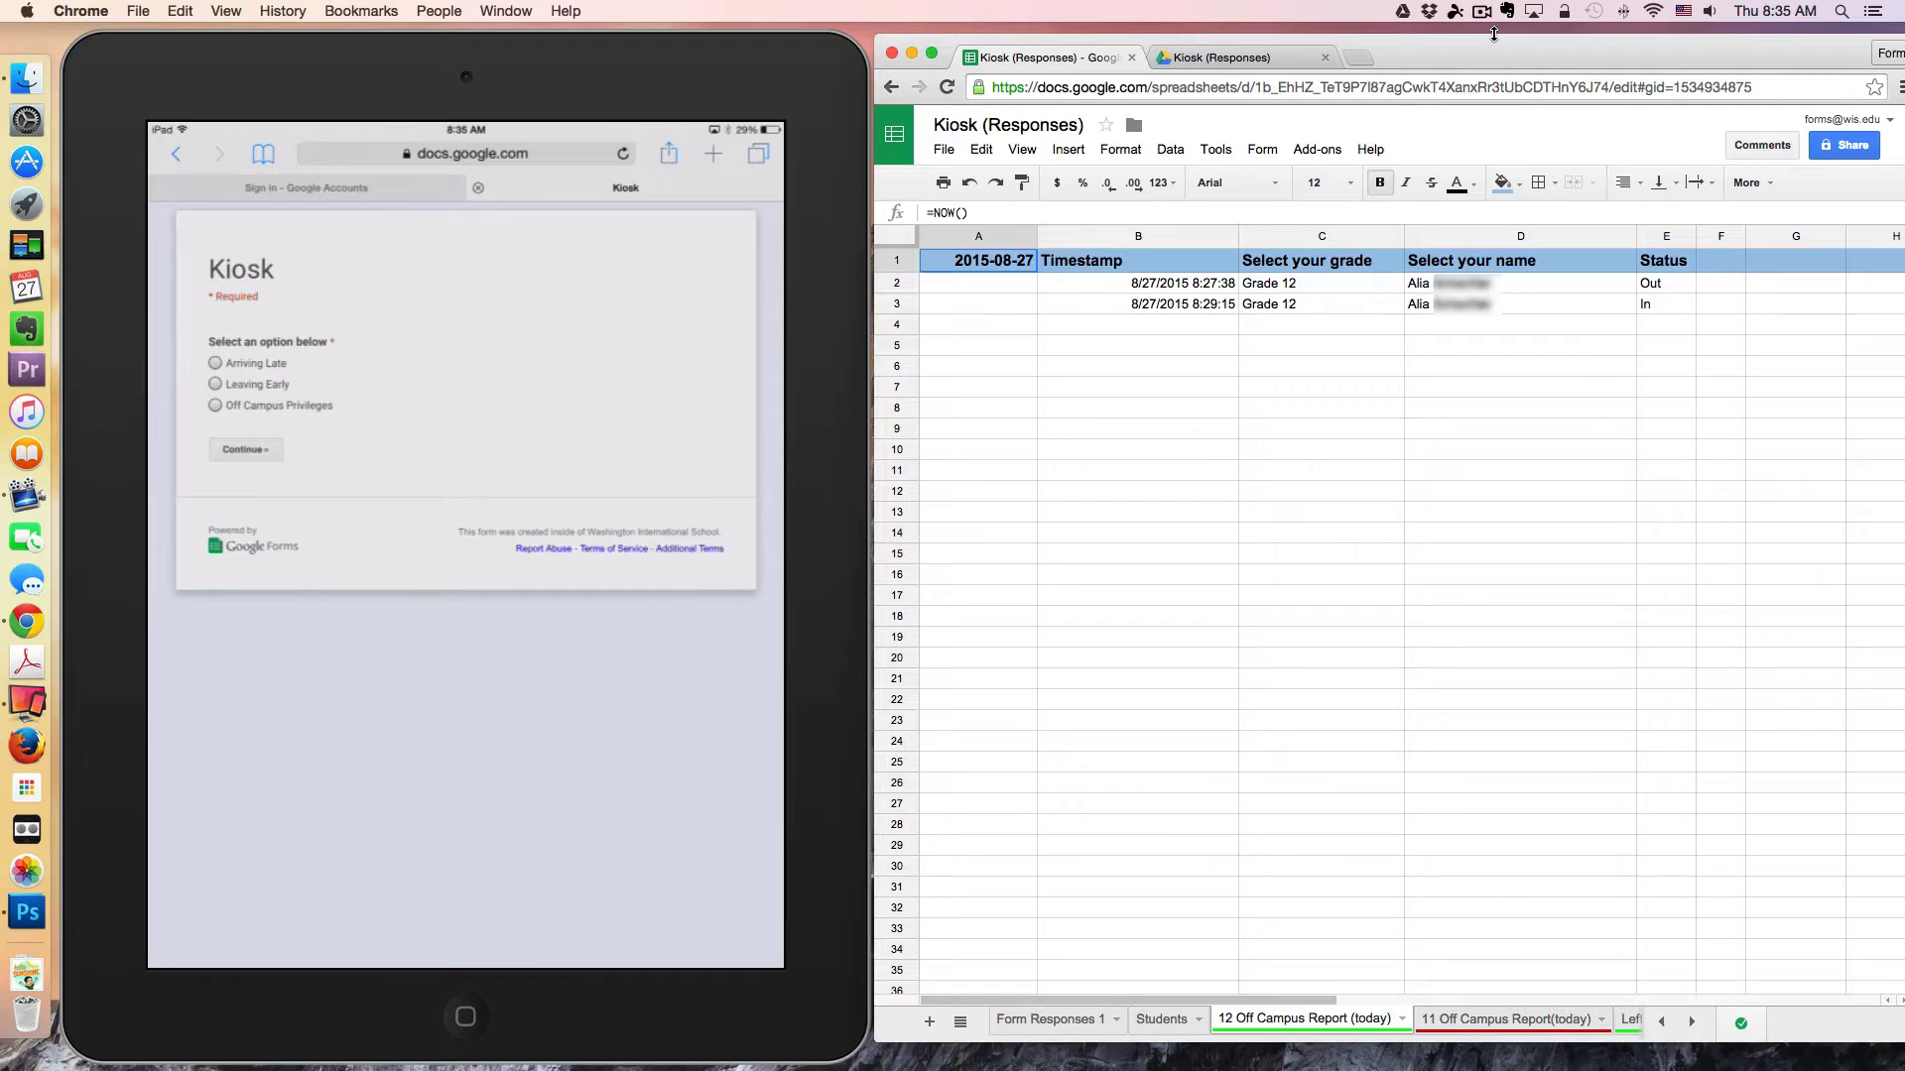
- Choose Off Campus Privileges as the reason and continue to the grade question
click(215, 405)
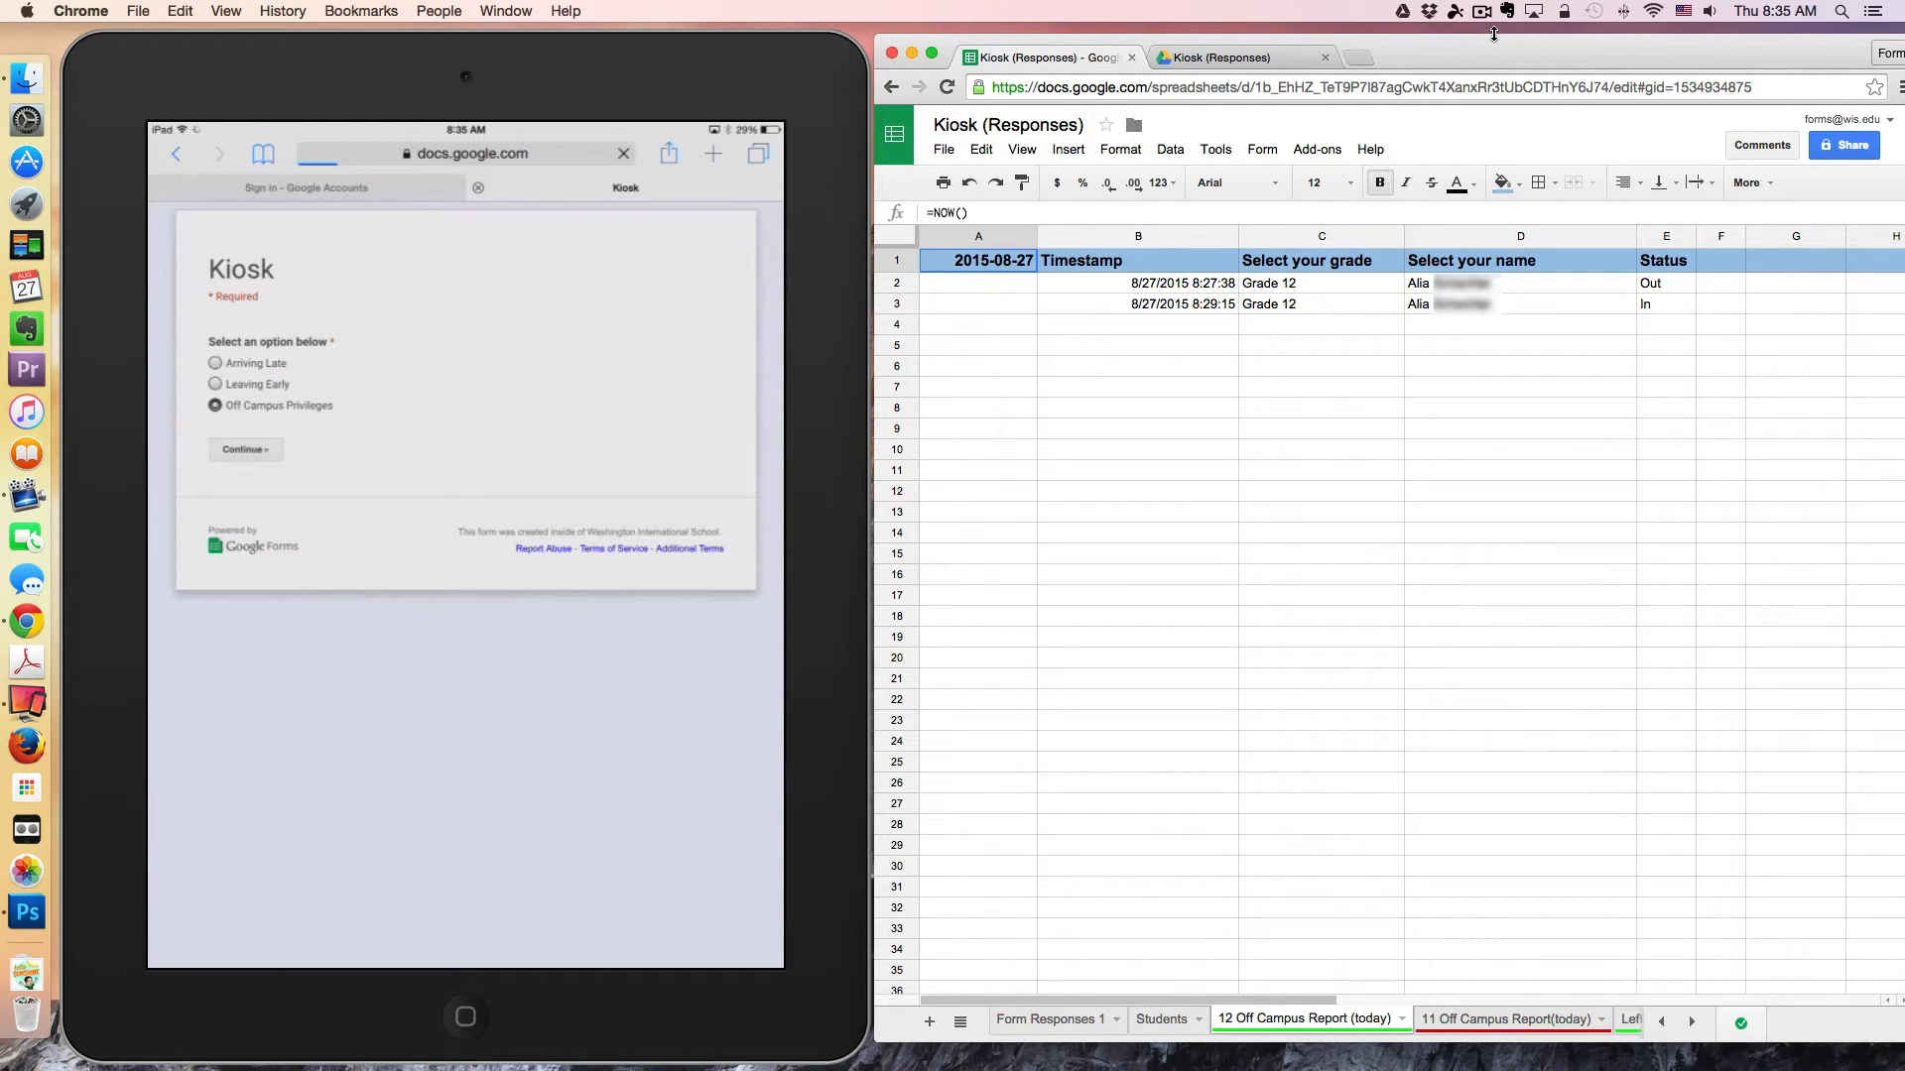
click(244, 450)
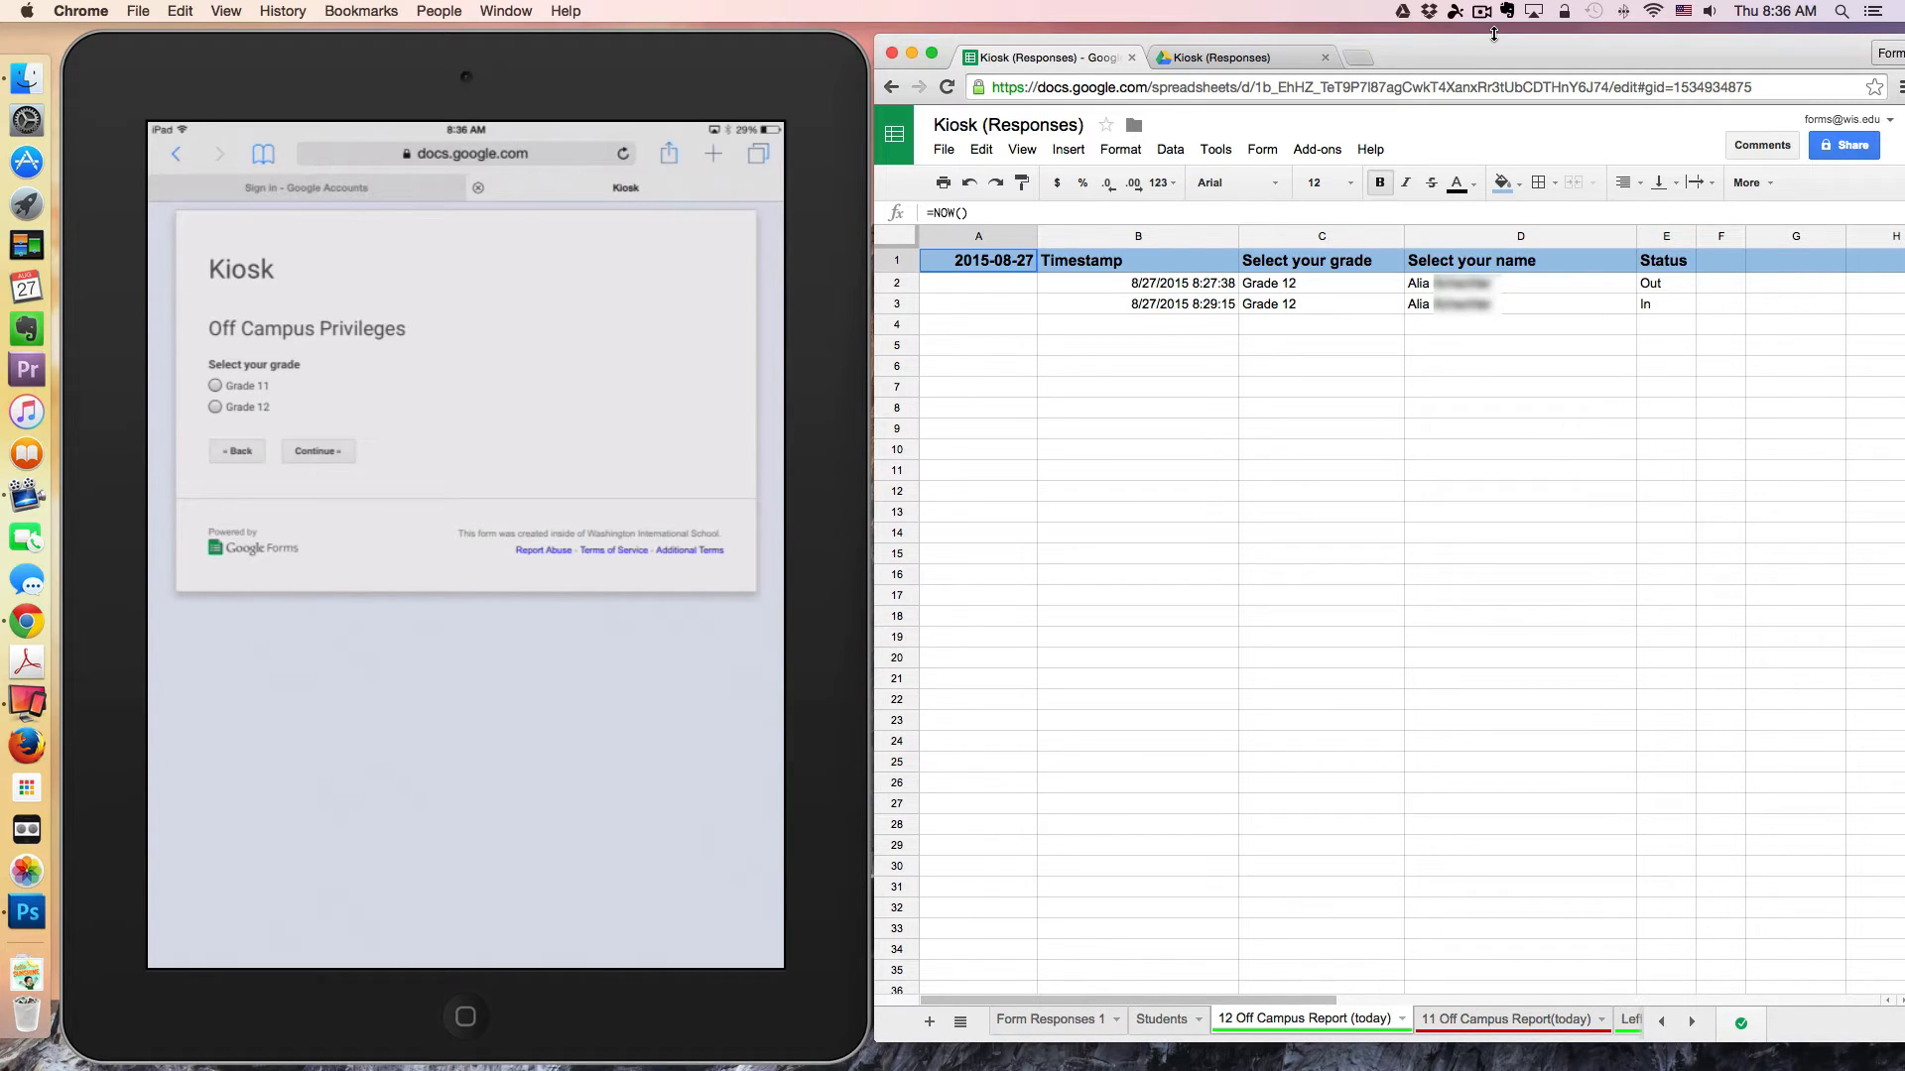
- Select Grade 12, pick the student's name from the dropdown and submit the sign-out response
click(214, 407)
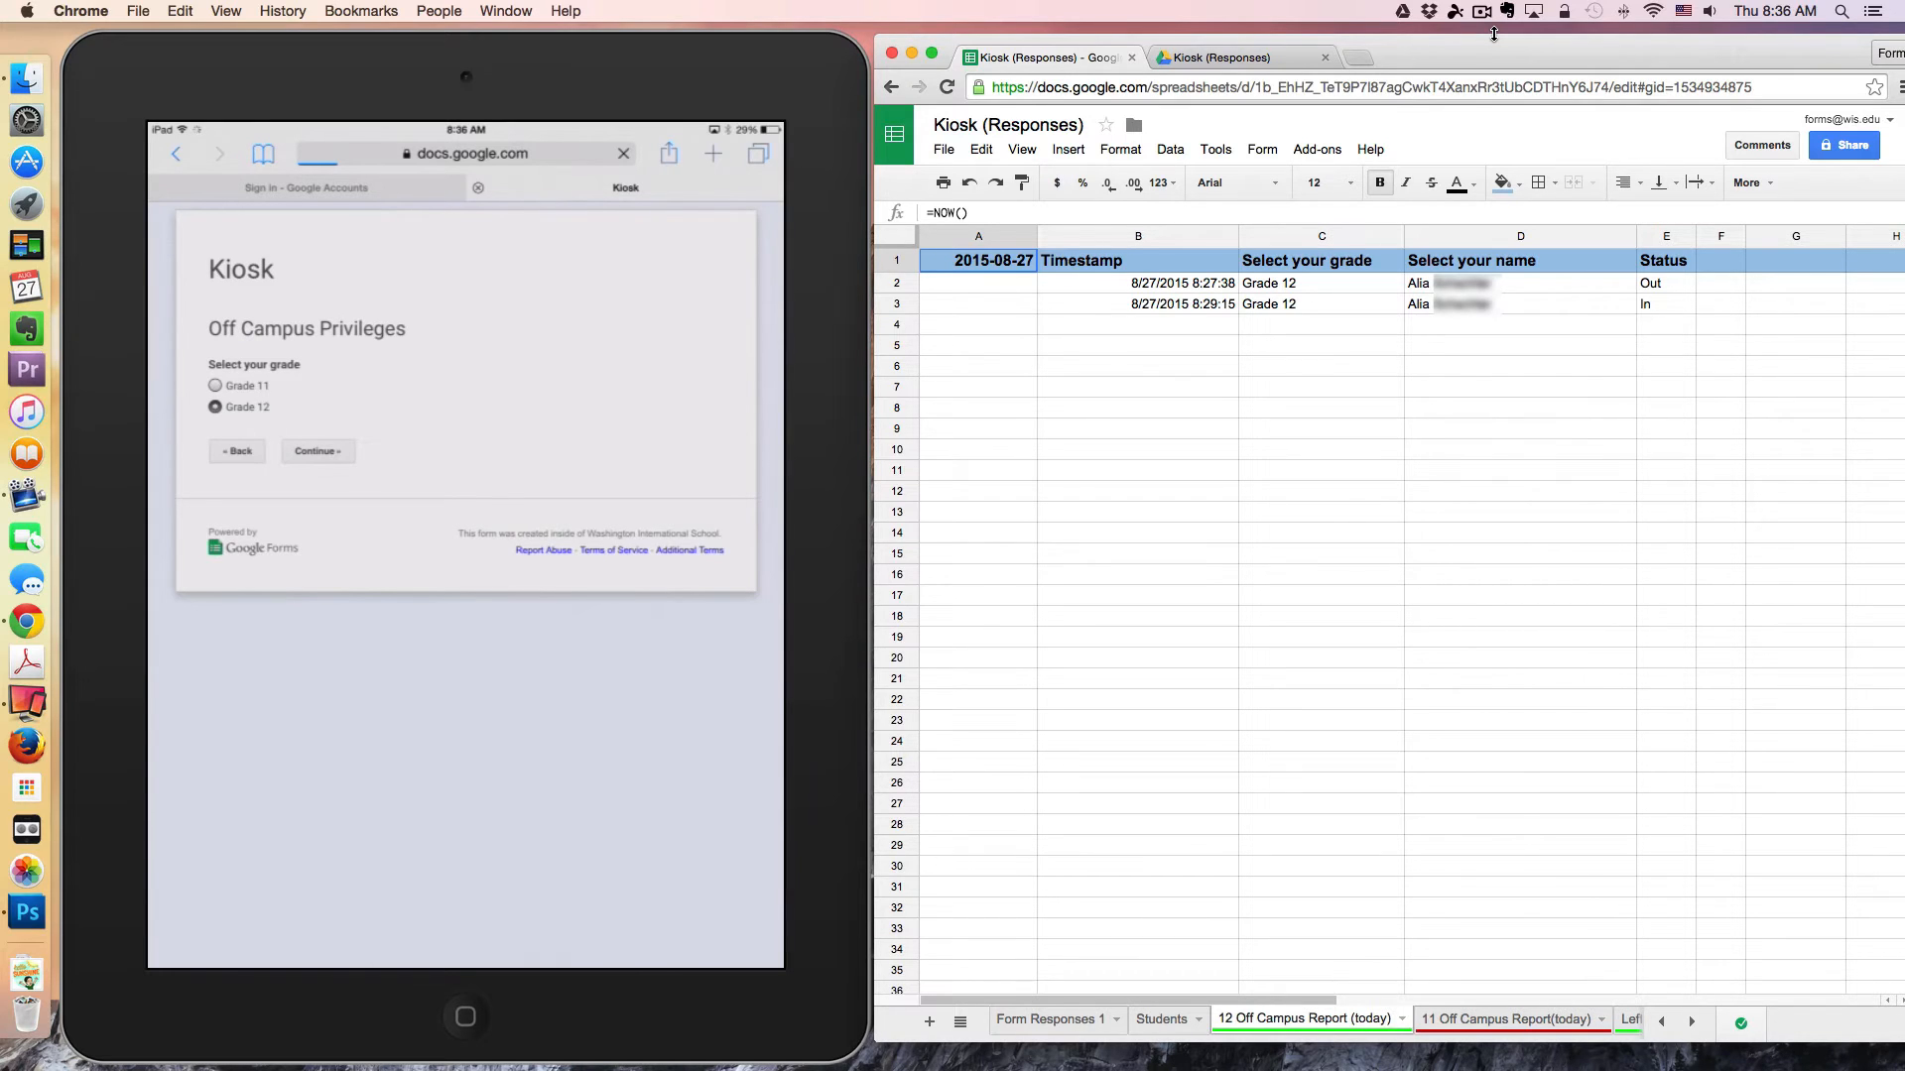
click(318, 450)
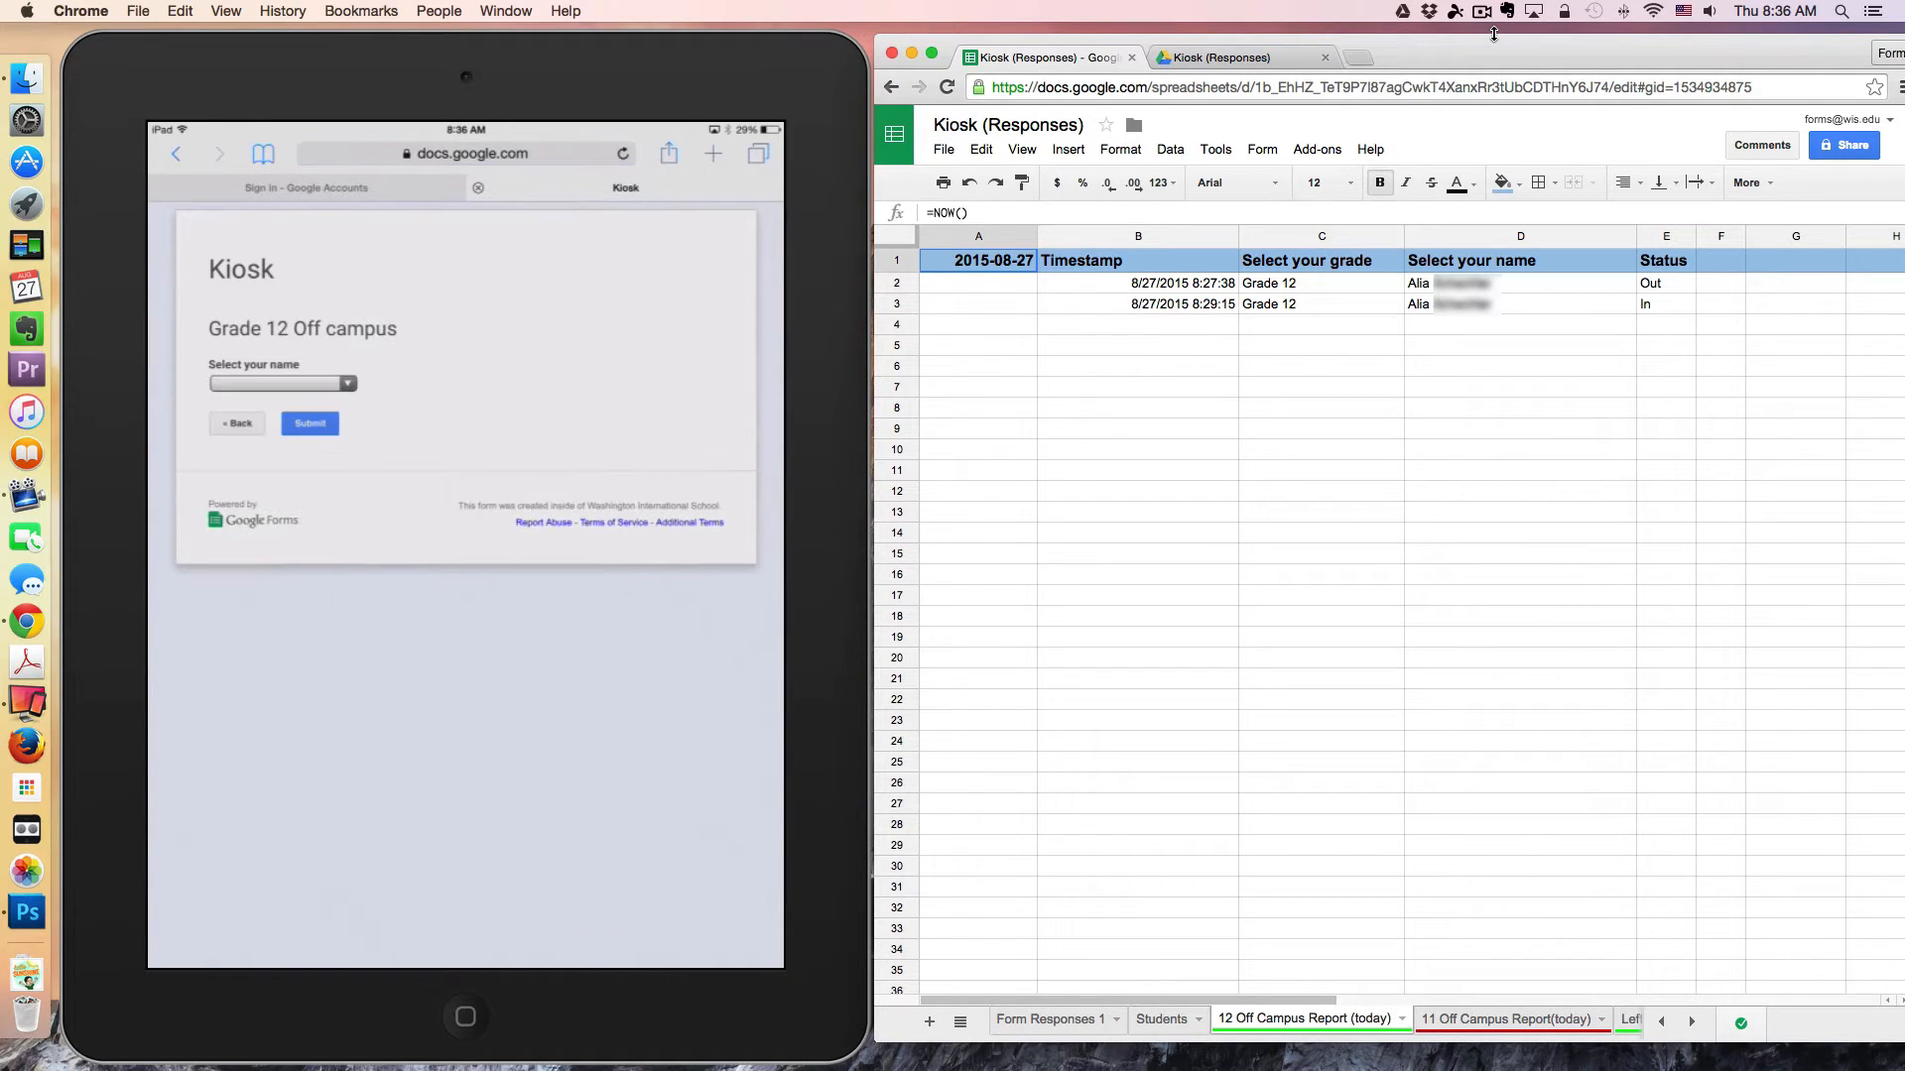
click(310, 422)
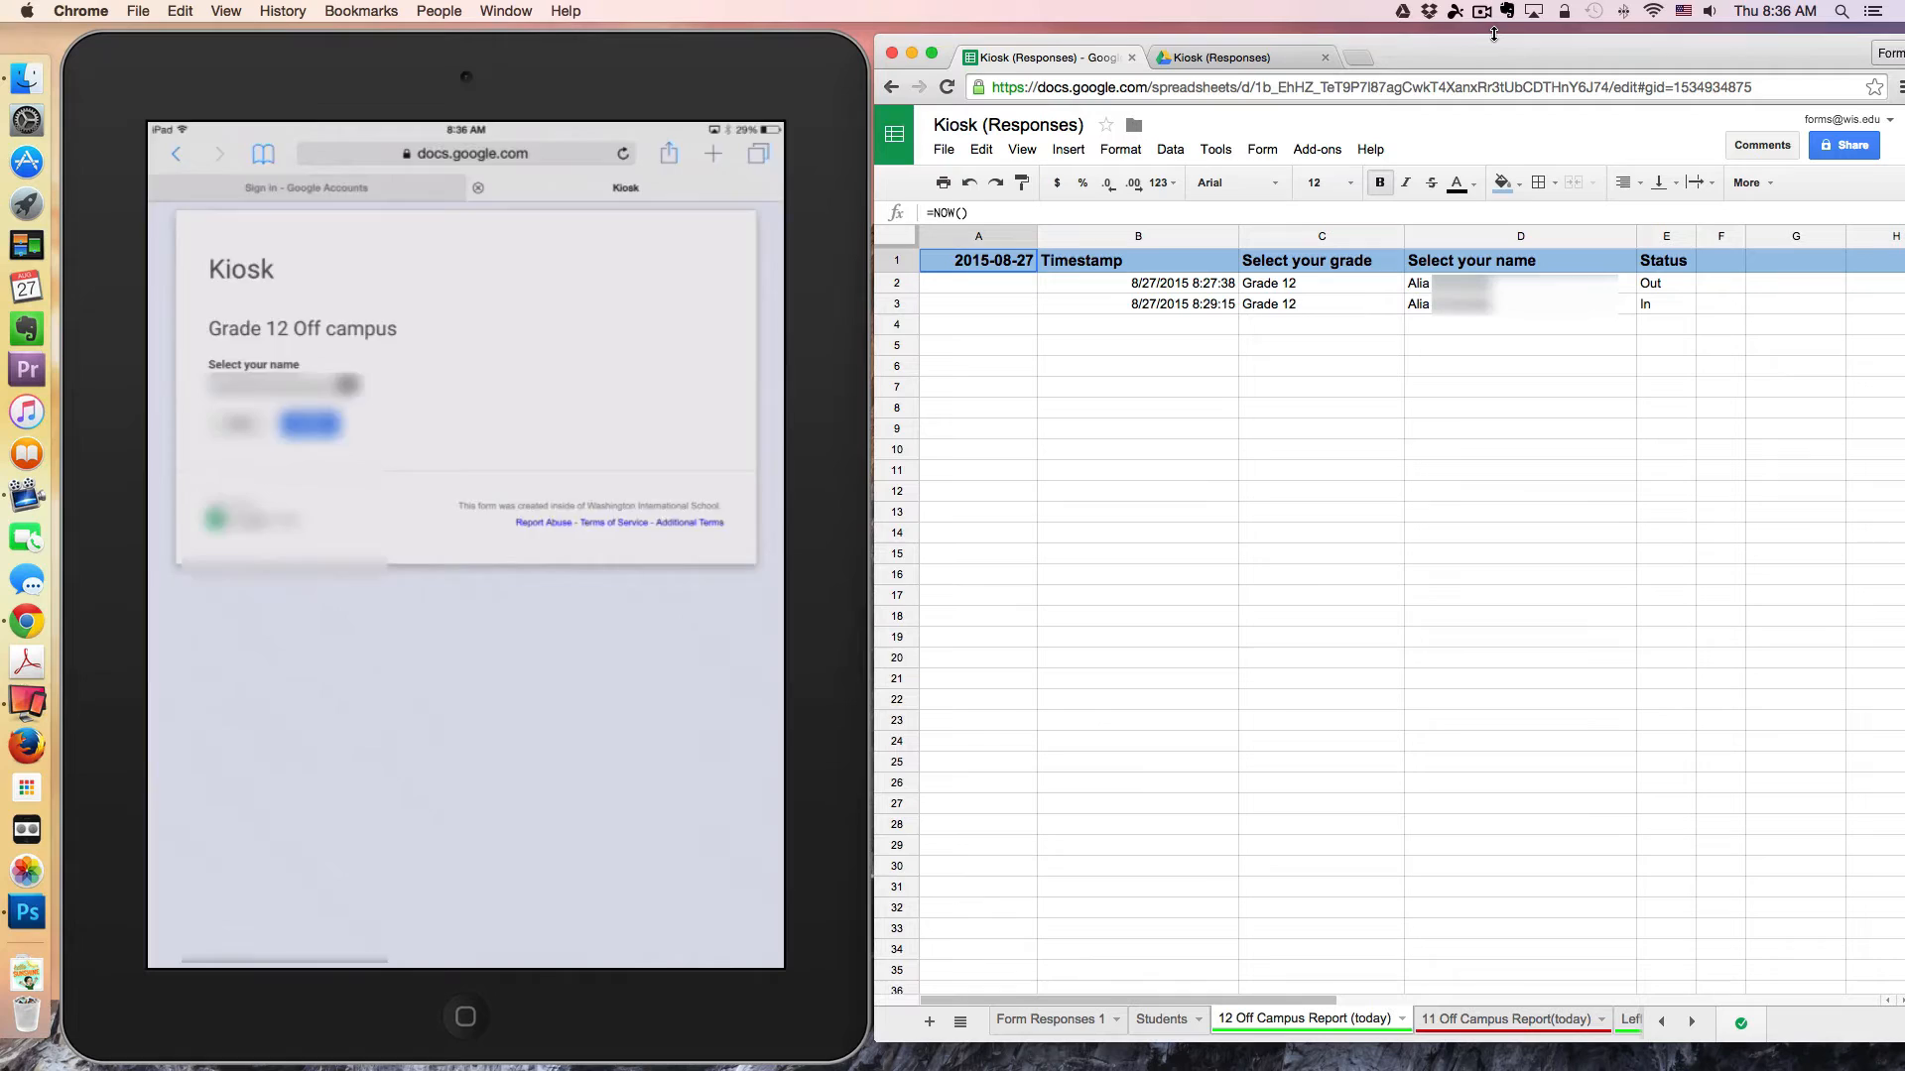
click(282, 385)
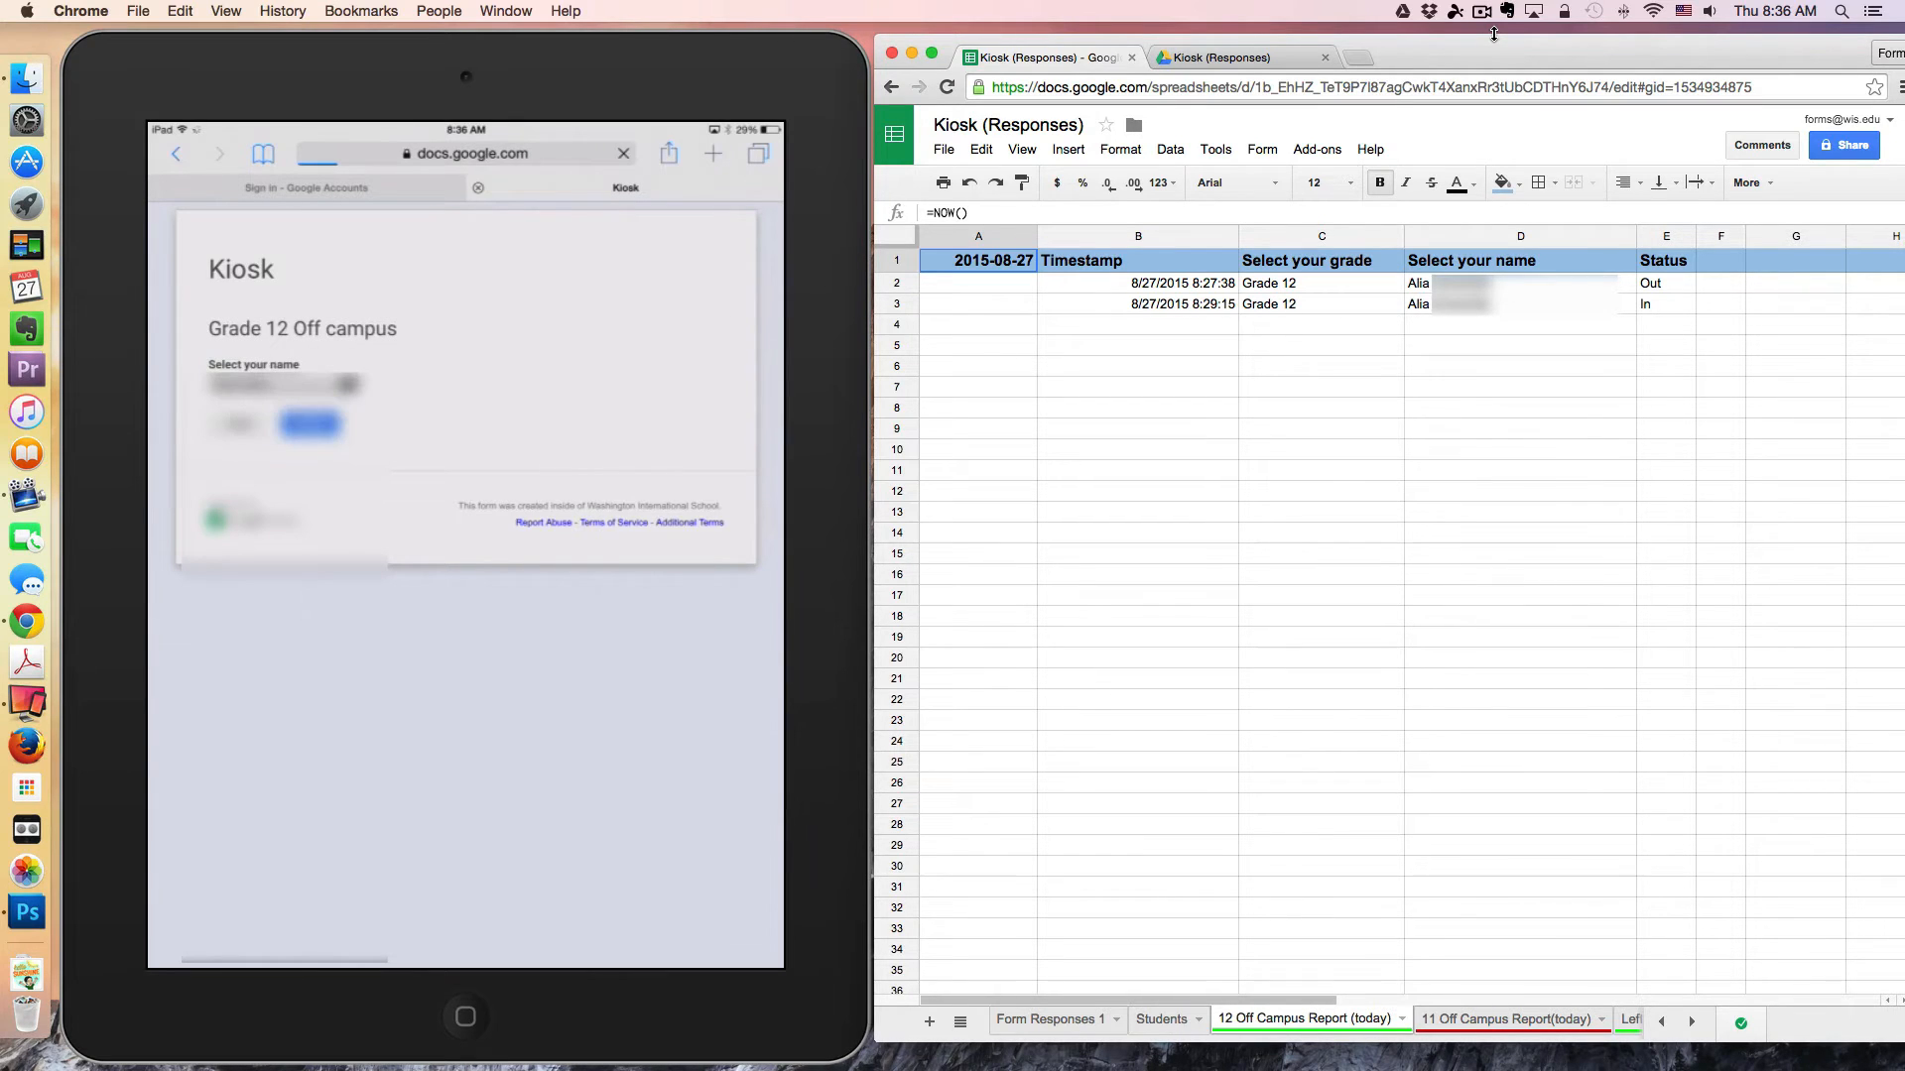
click(311, 425)
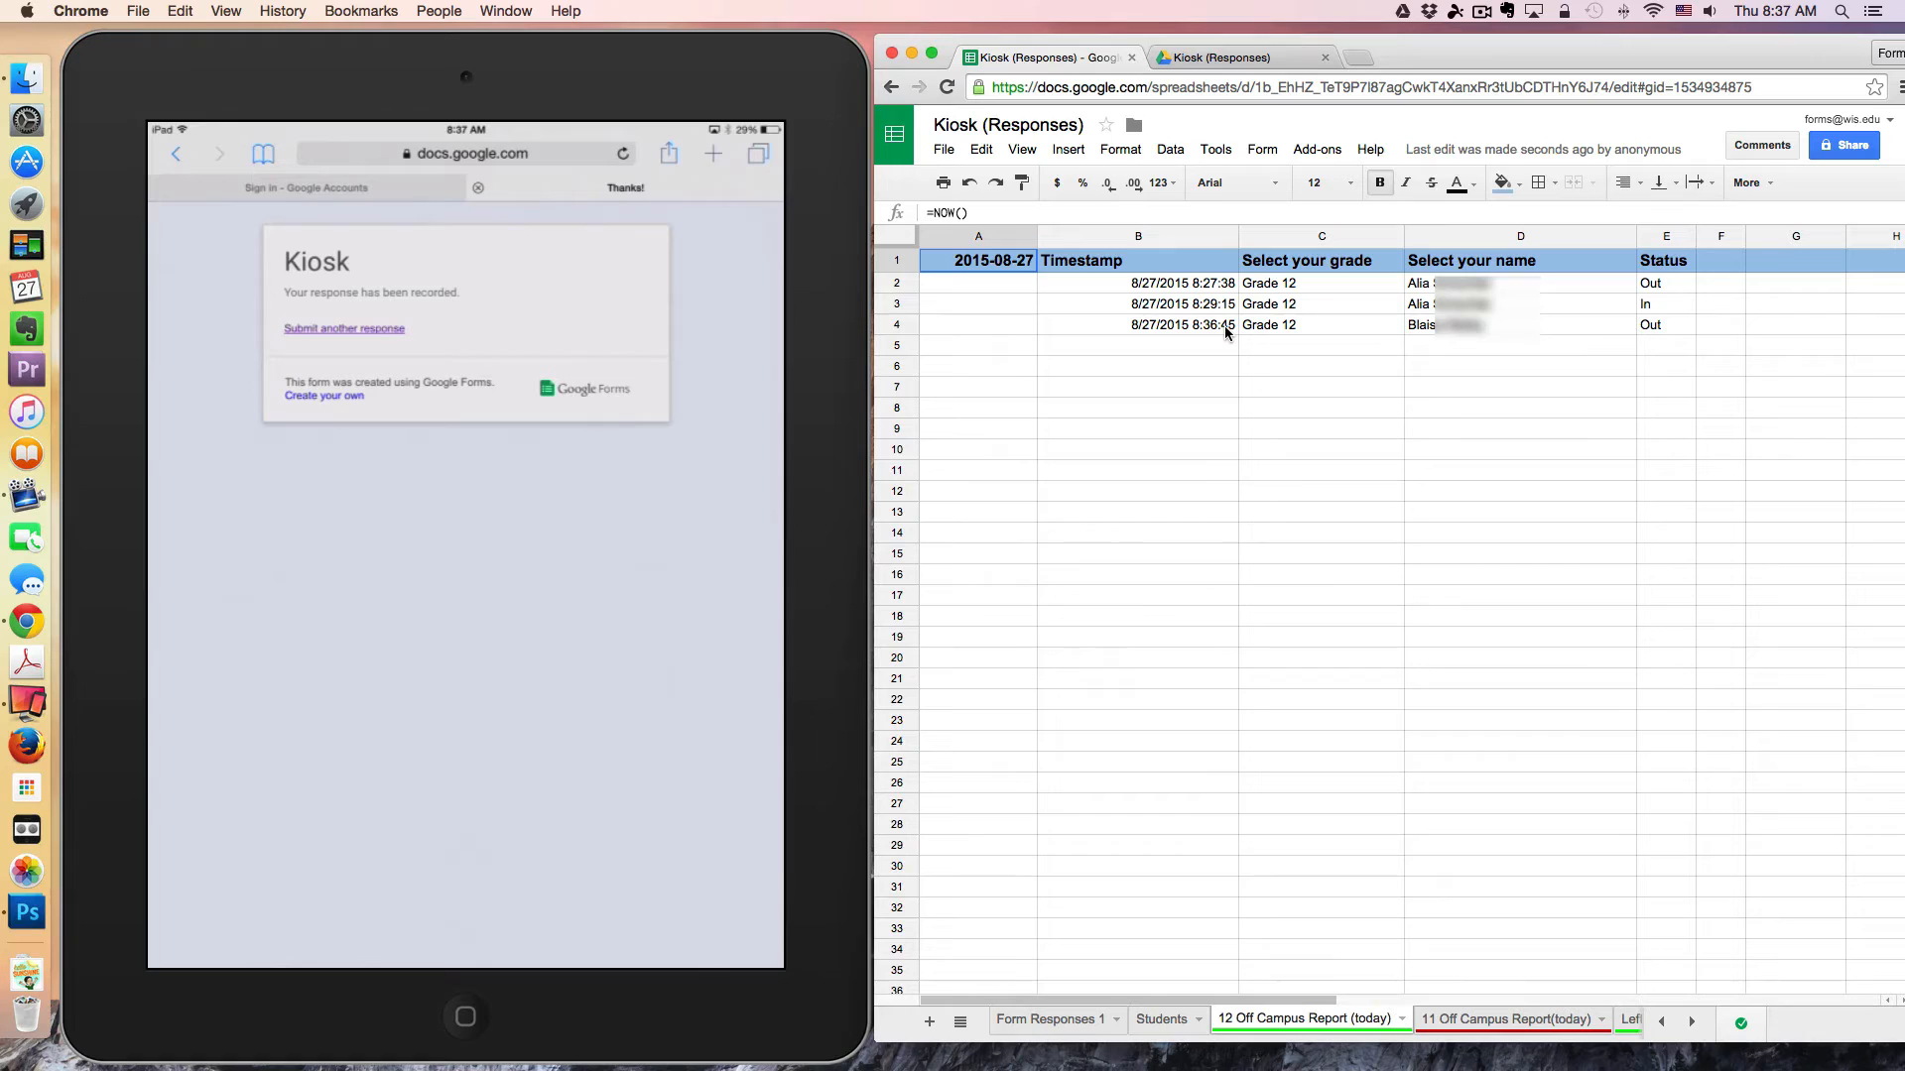
- Start another response with Off Campus Privileges and Grade 12, reaching the student name dropdown
click(623, 153)
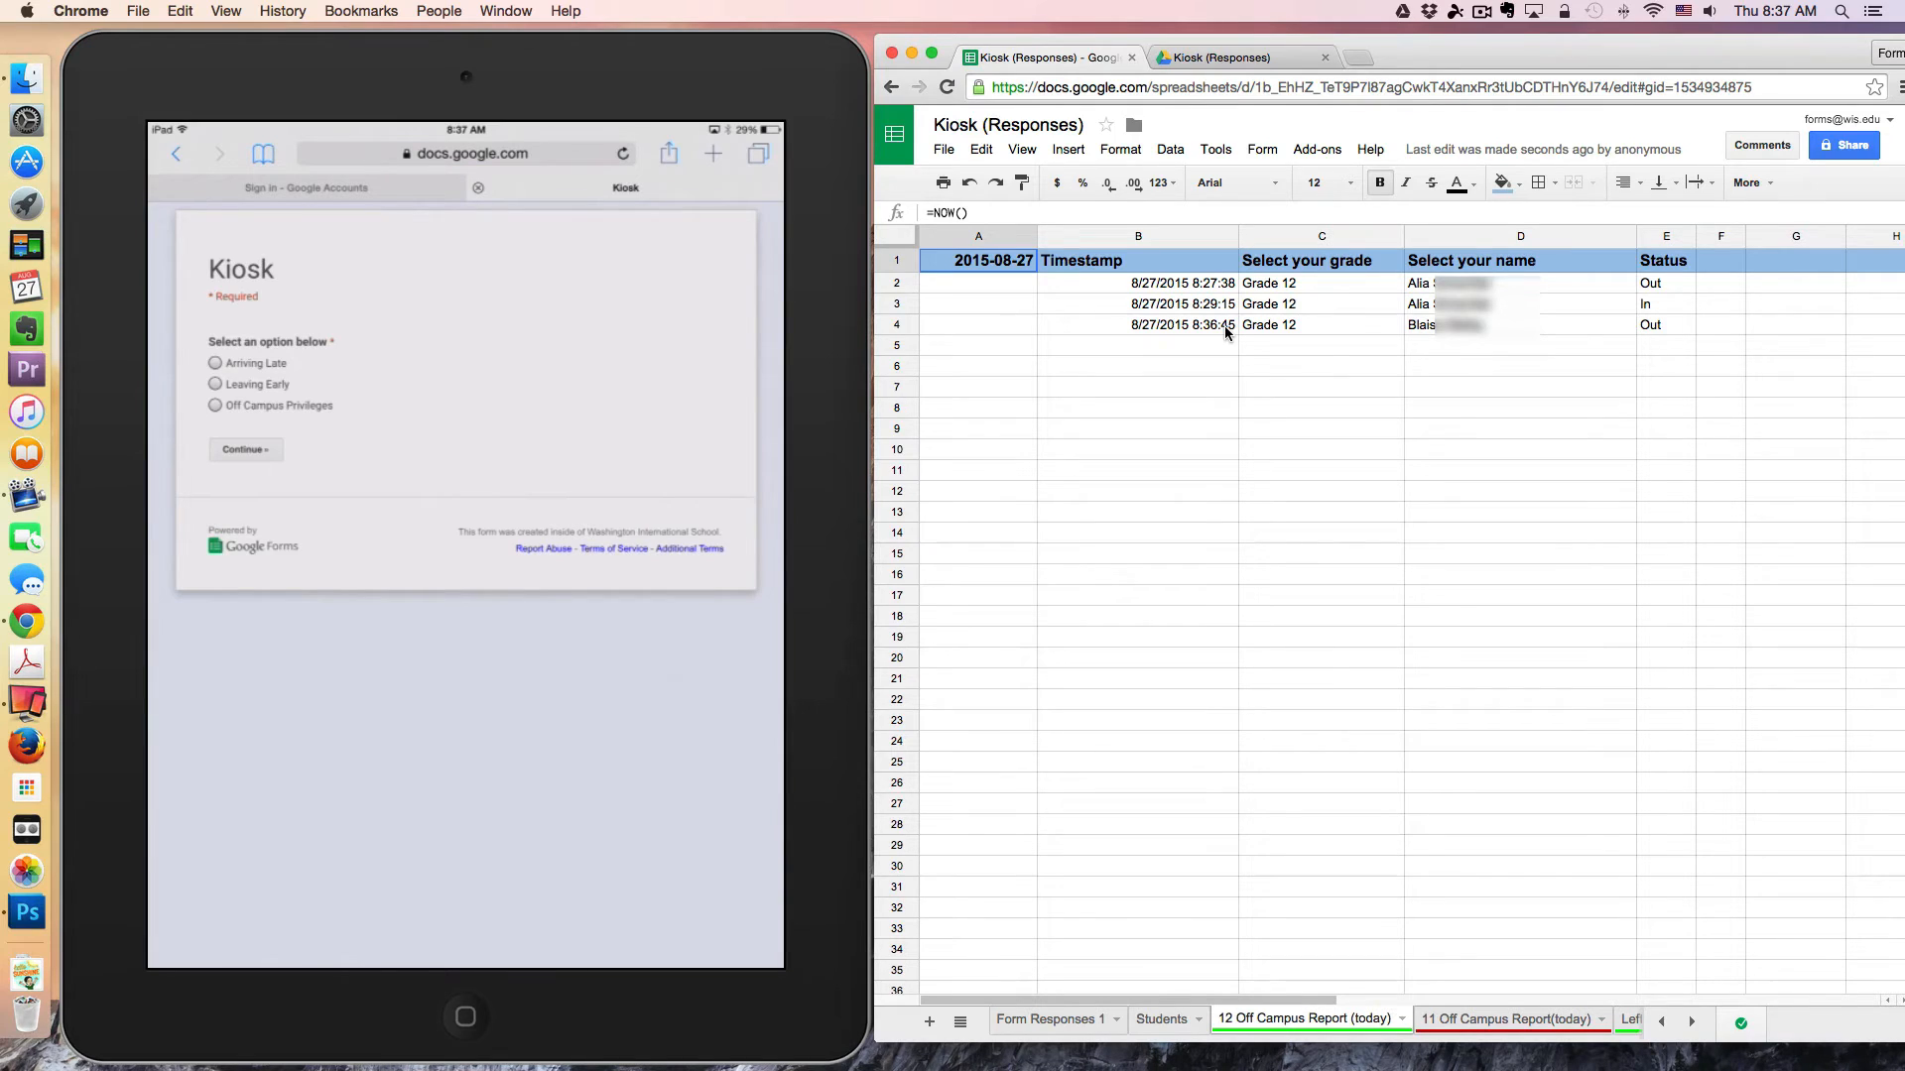
click(214, 405)
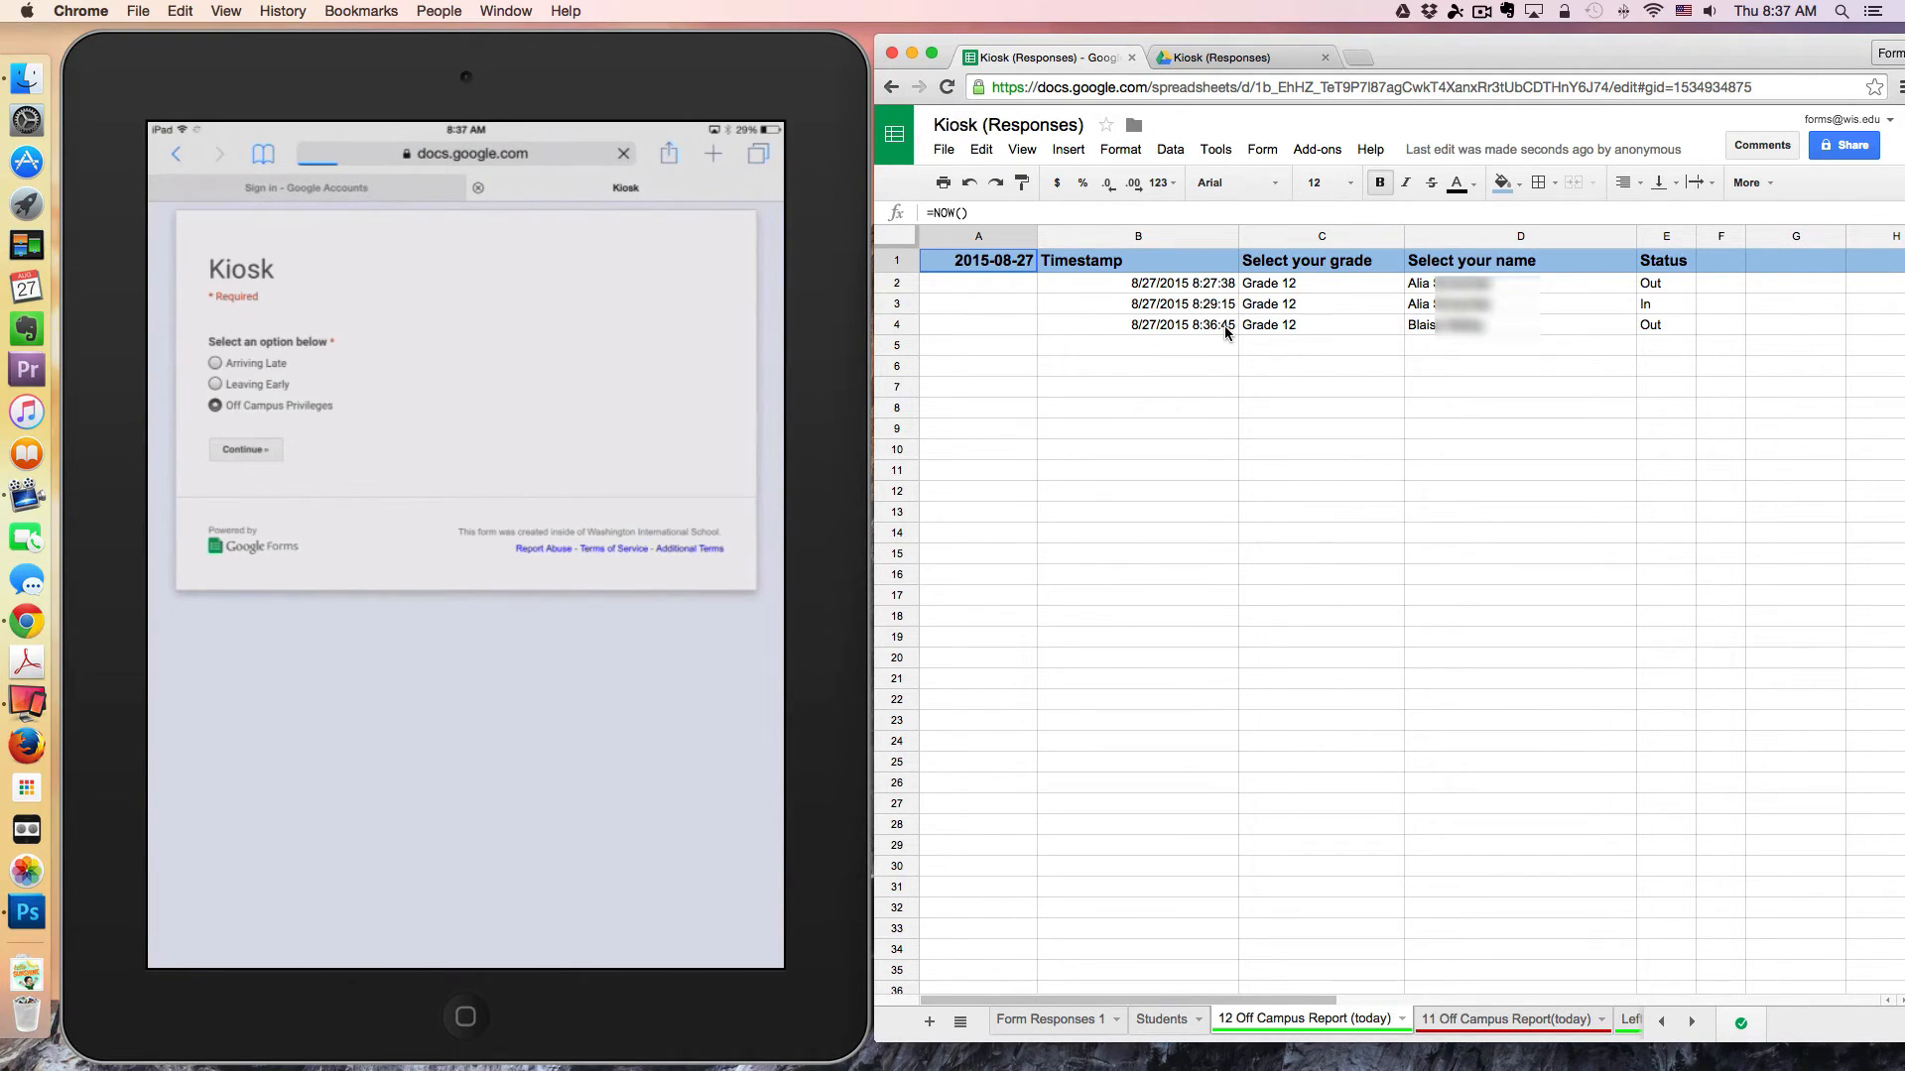
click(244, 451)
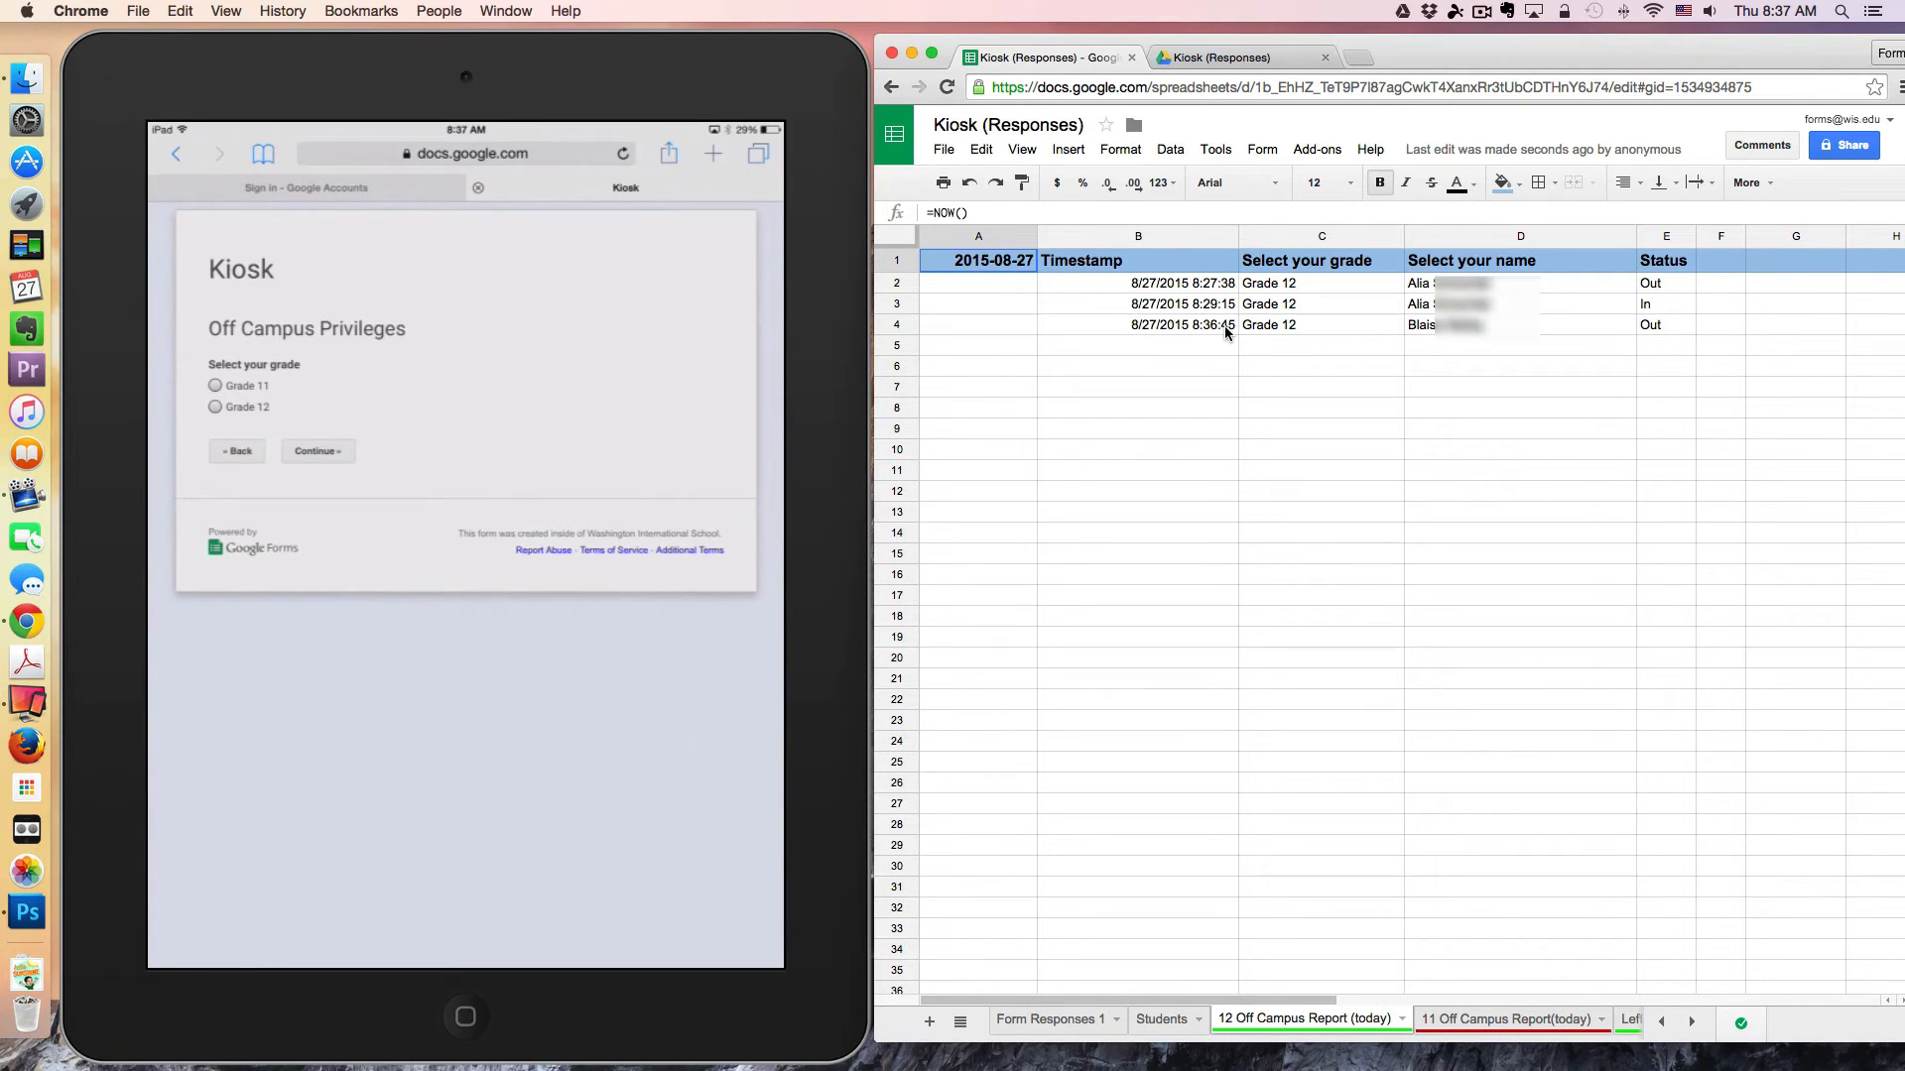
click(214, 407)
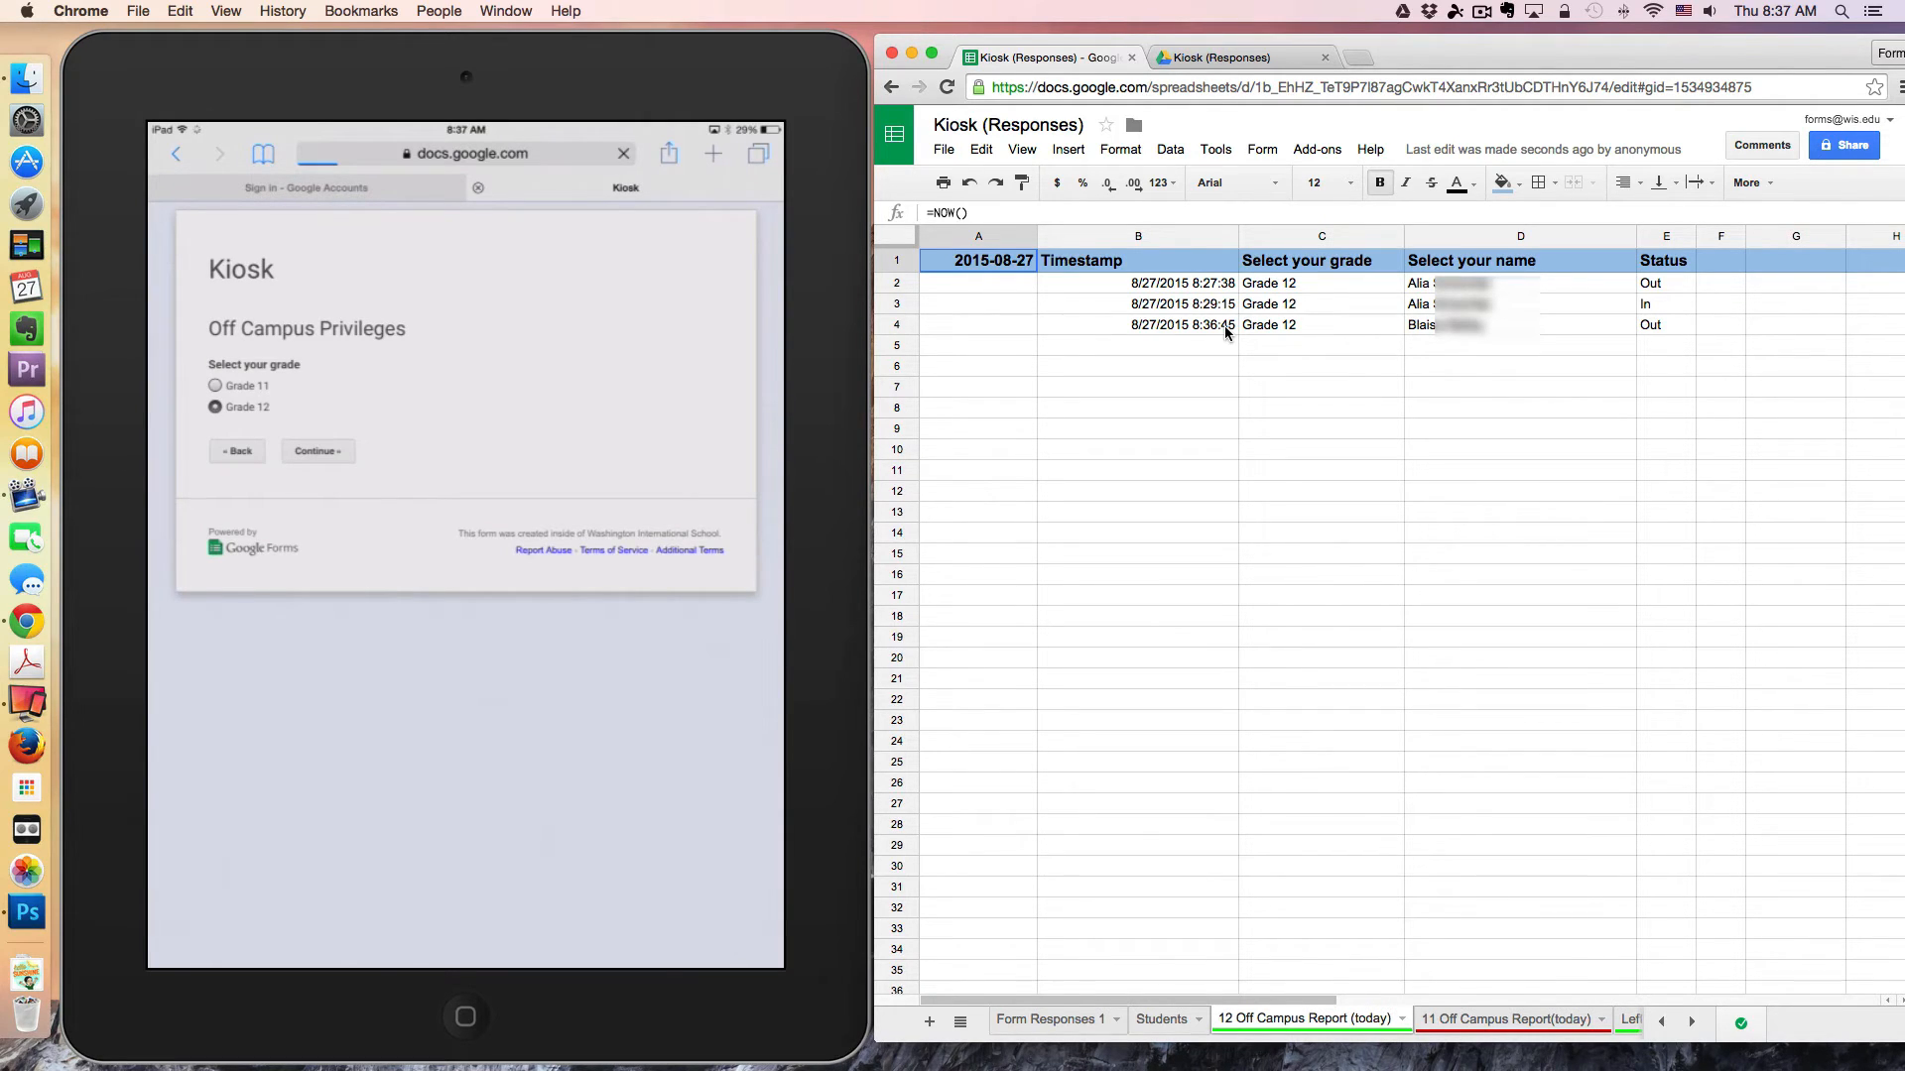
click(317, 450)
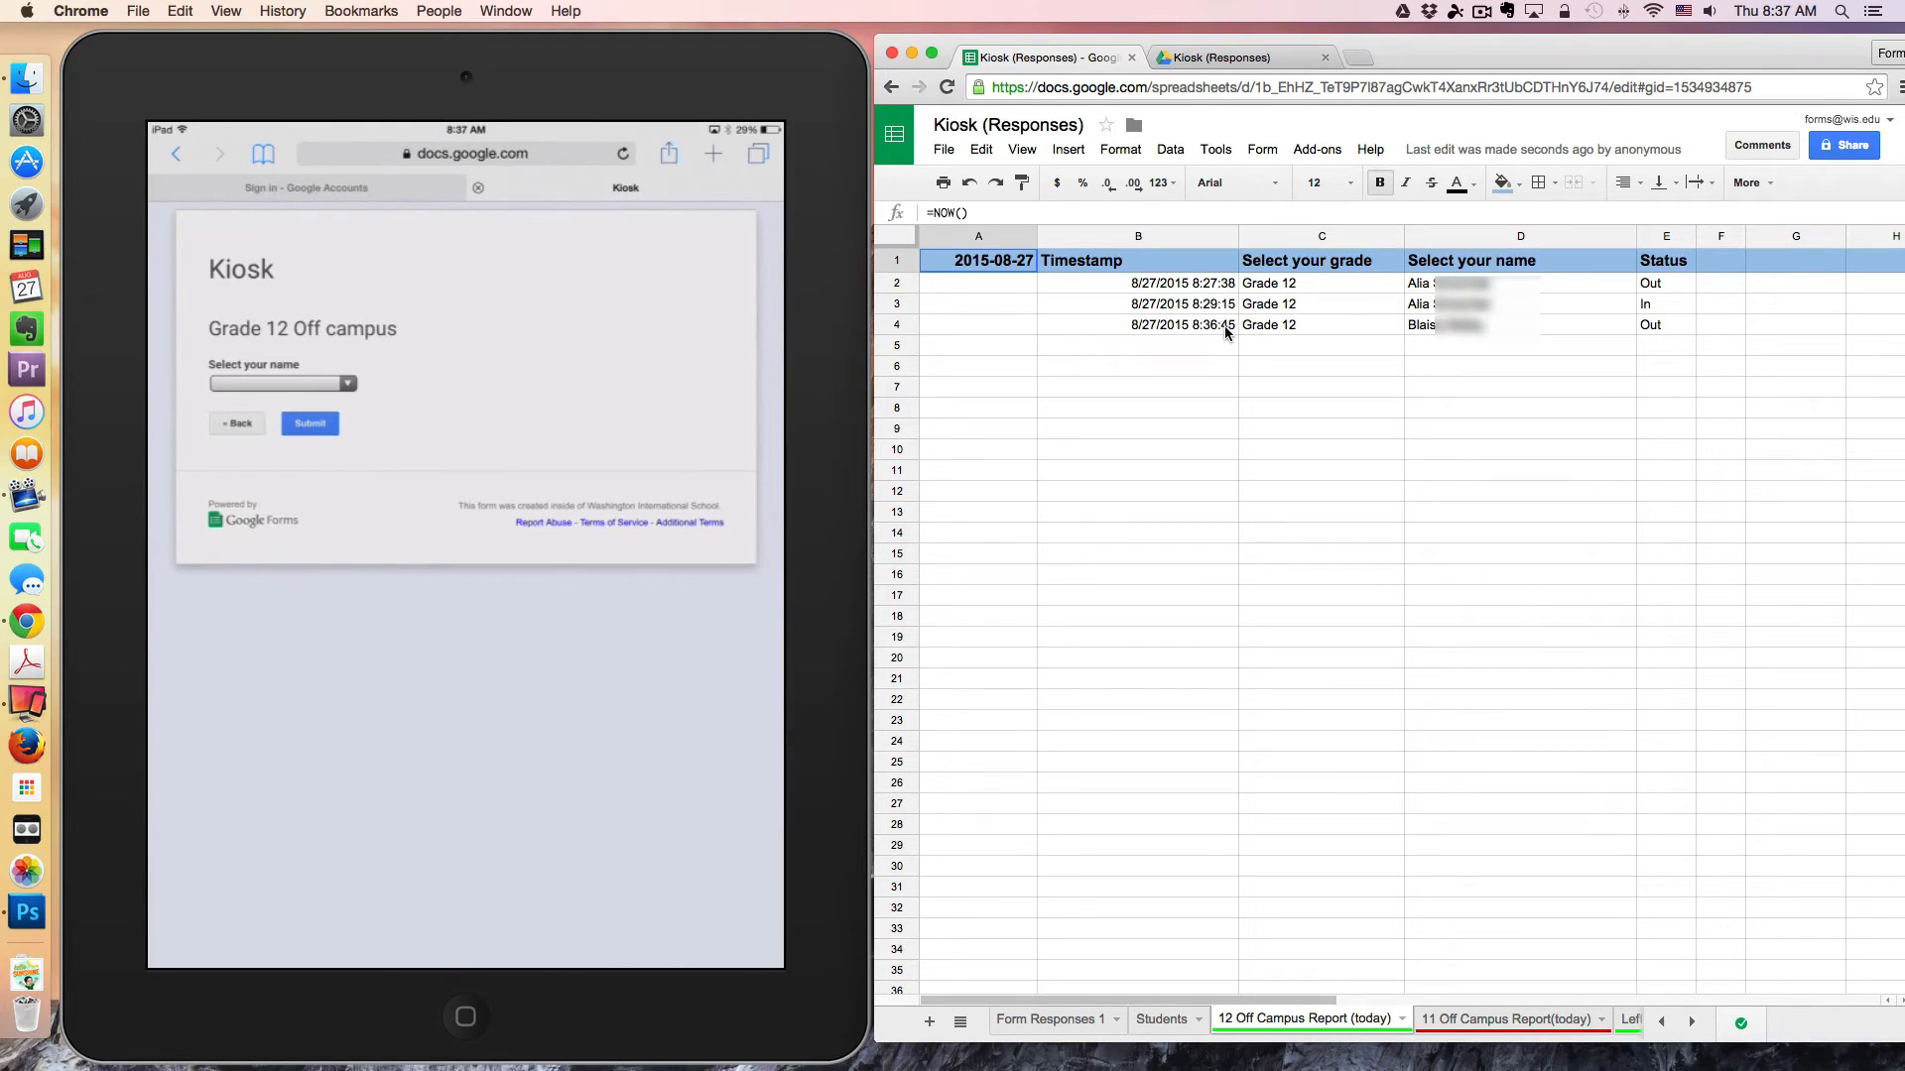
click(280, 383)
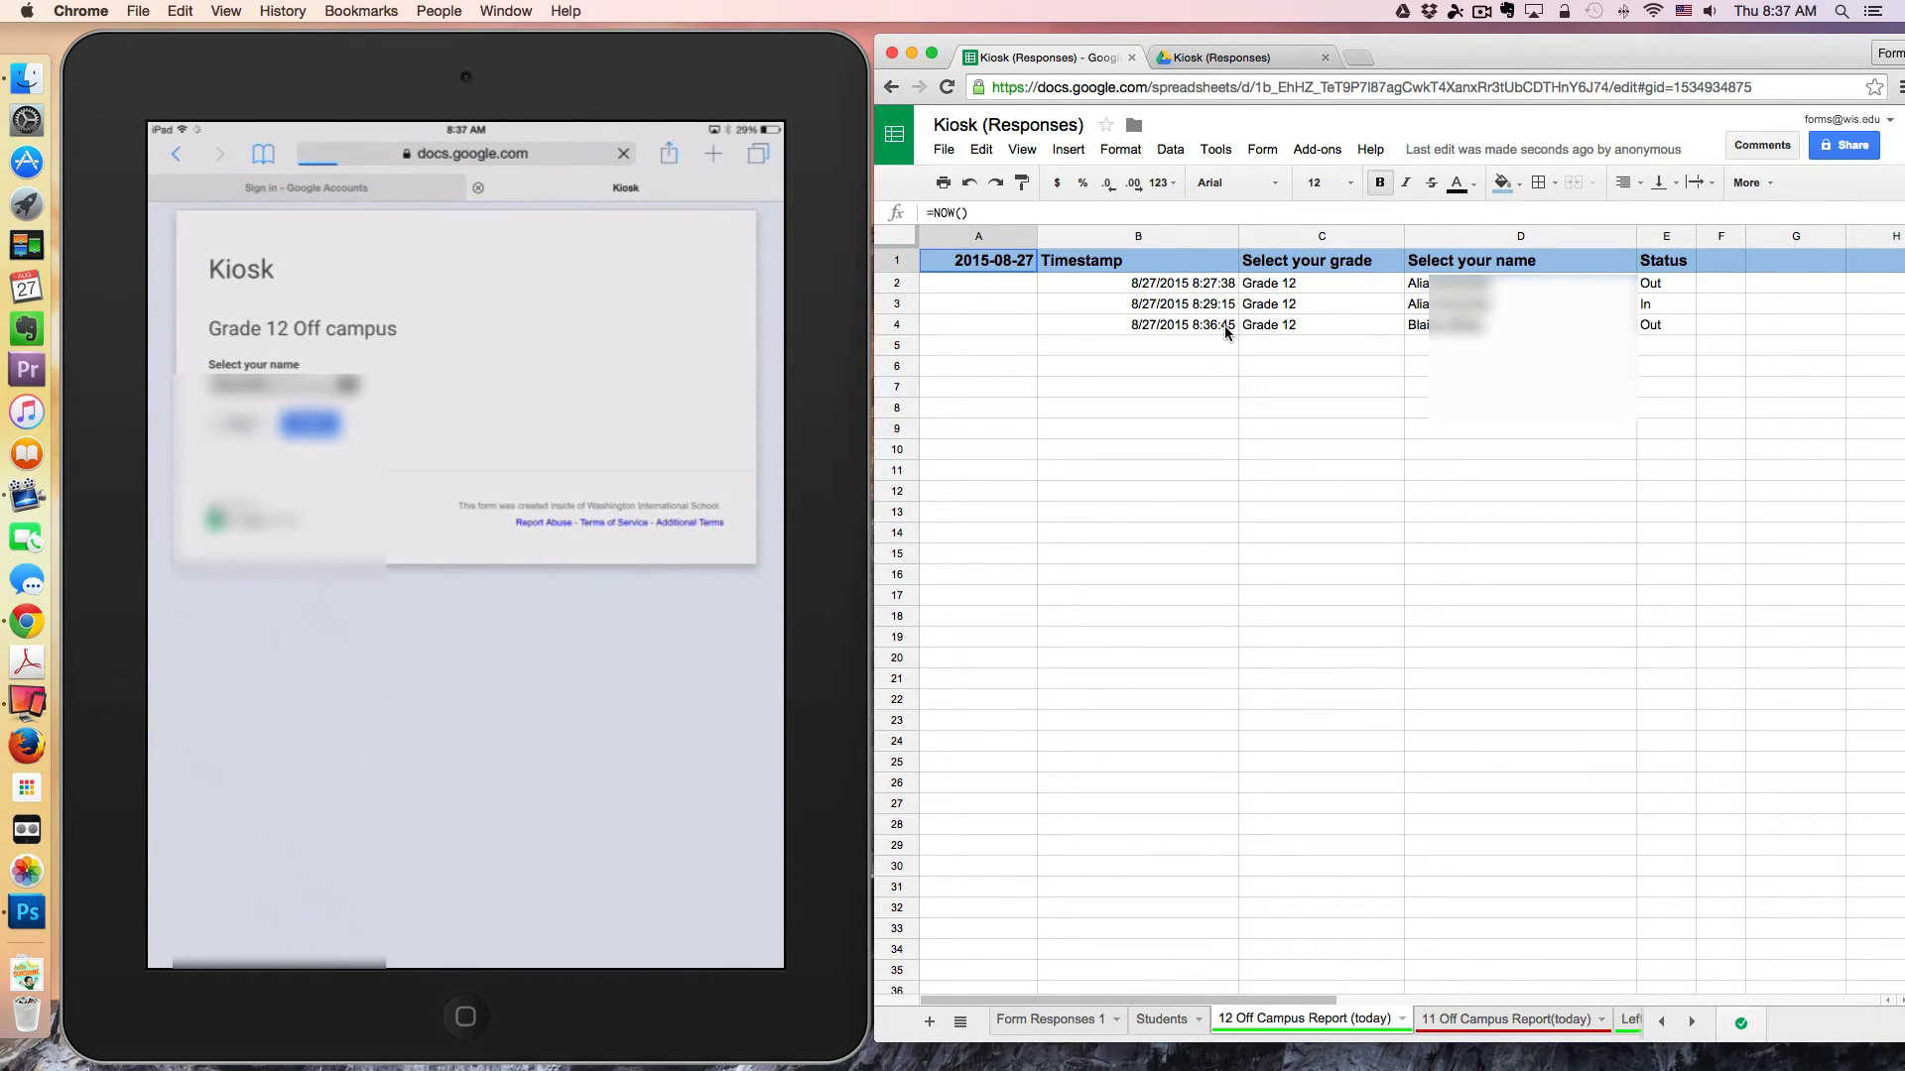
- Submit the second response signing the Grade 12 student back in
click(310, 425)
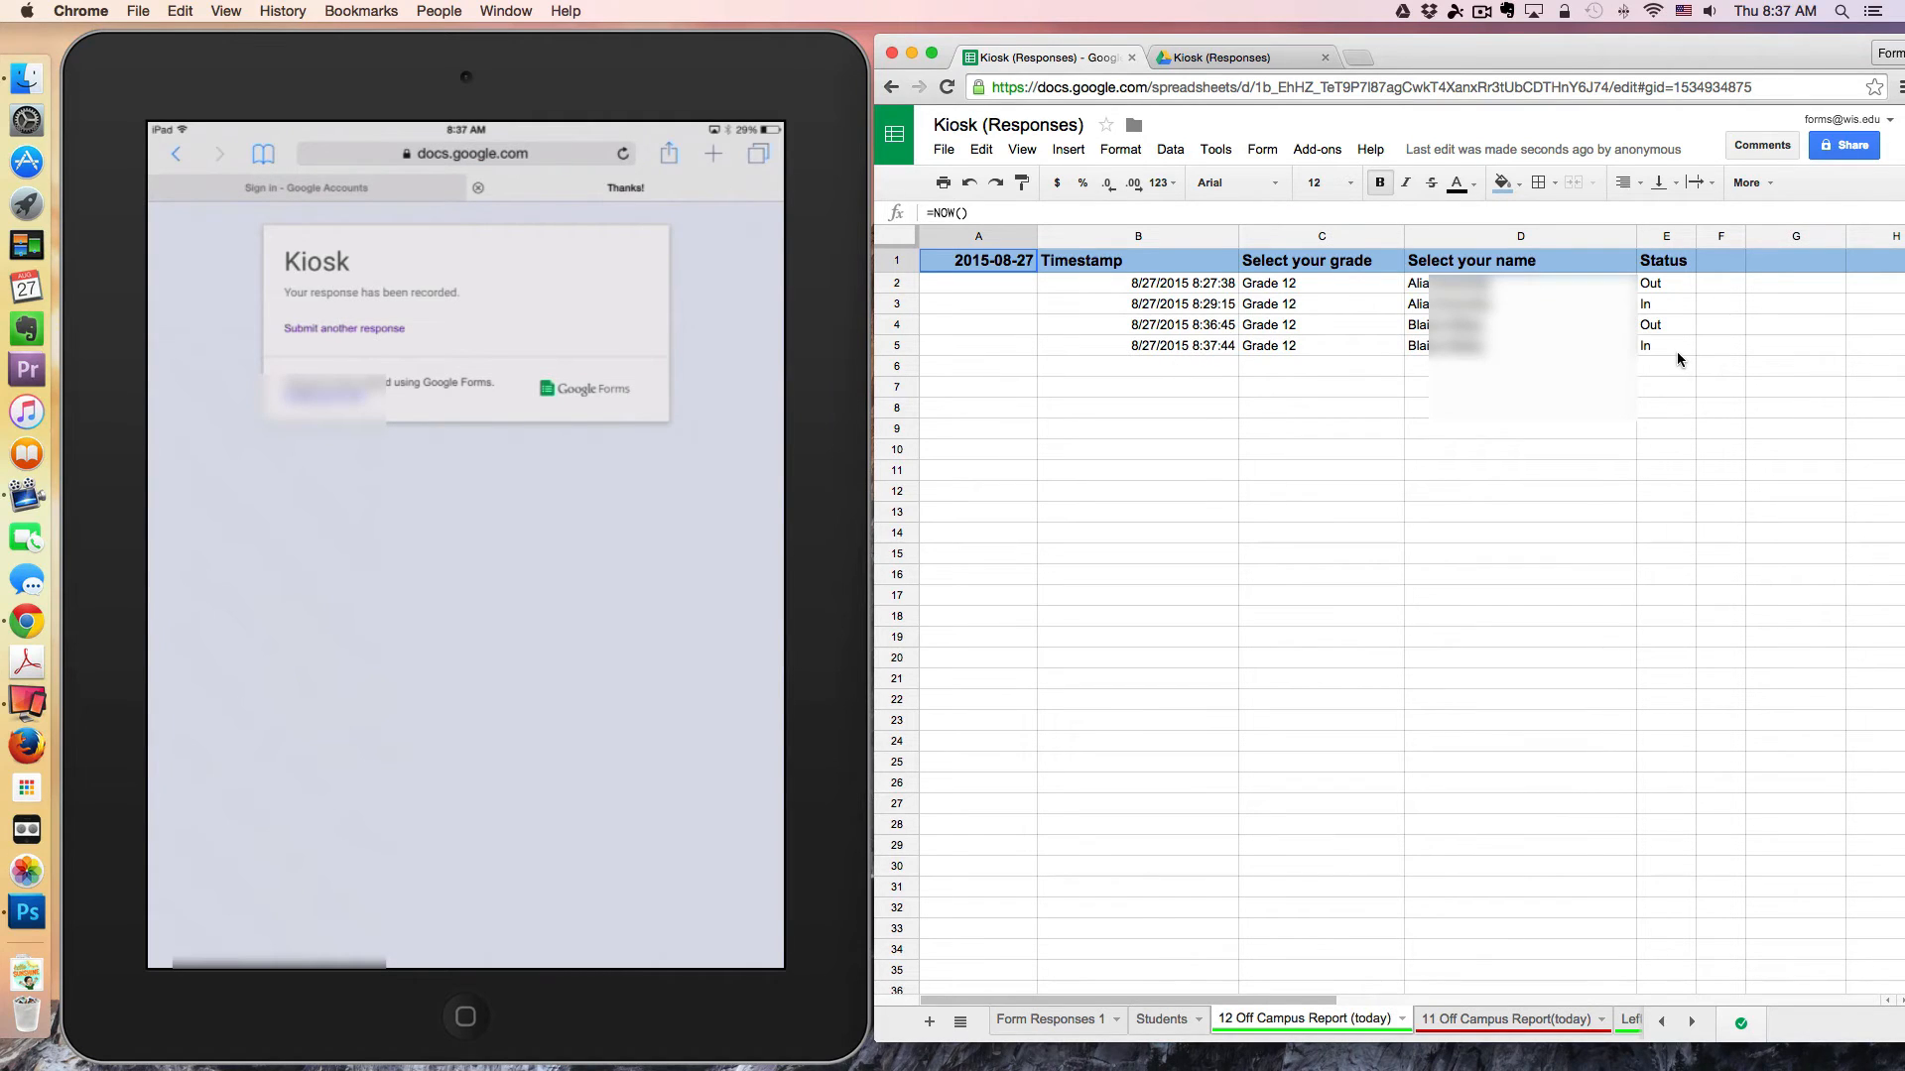
mouse_move(1658, 352)
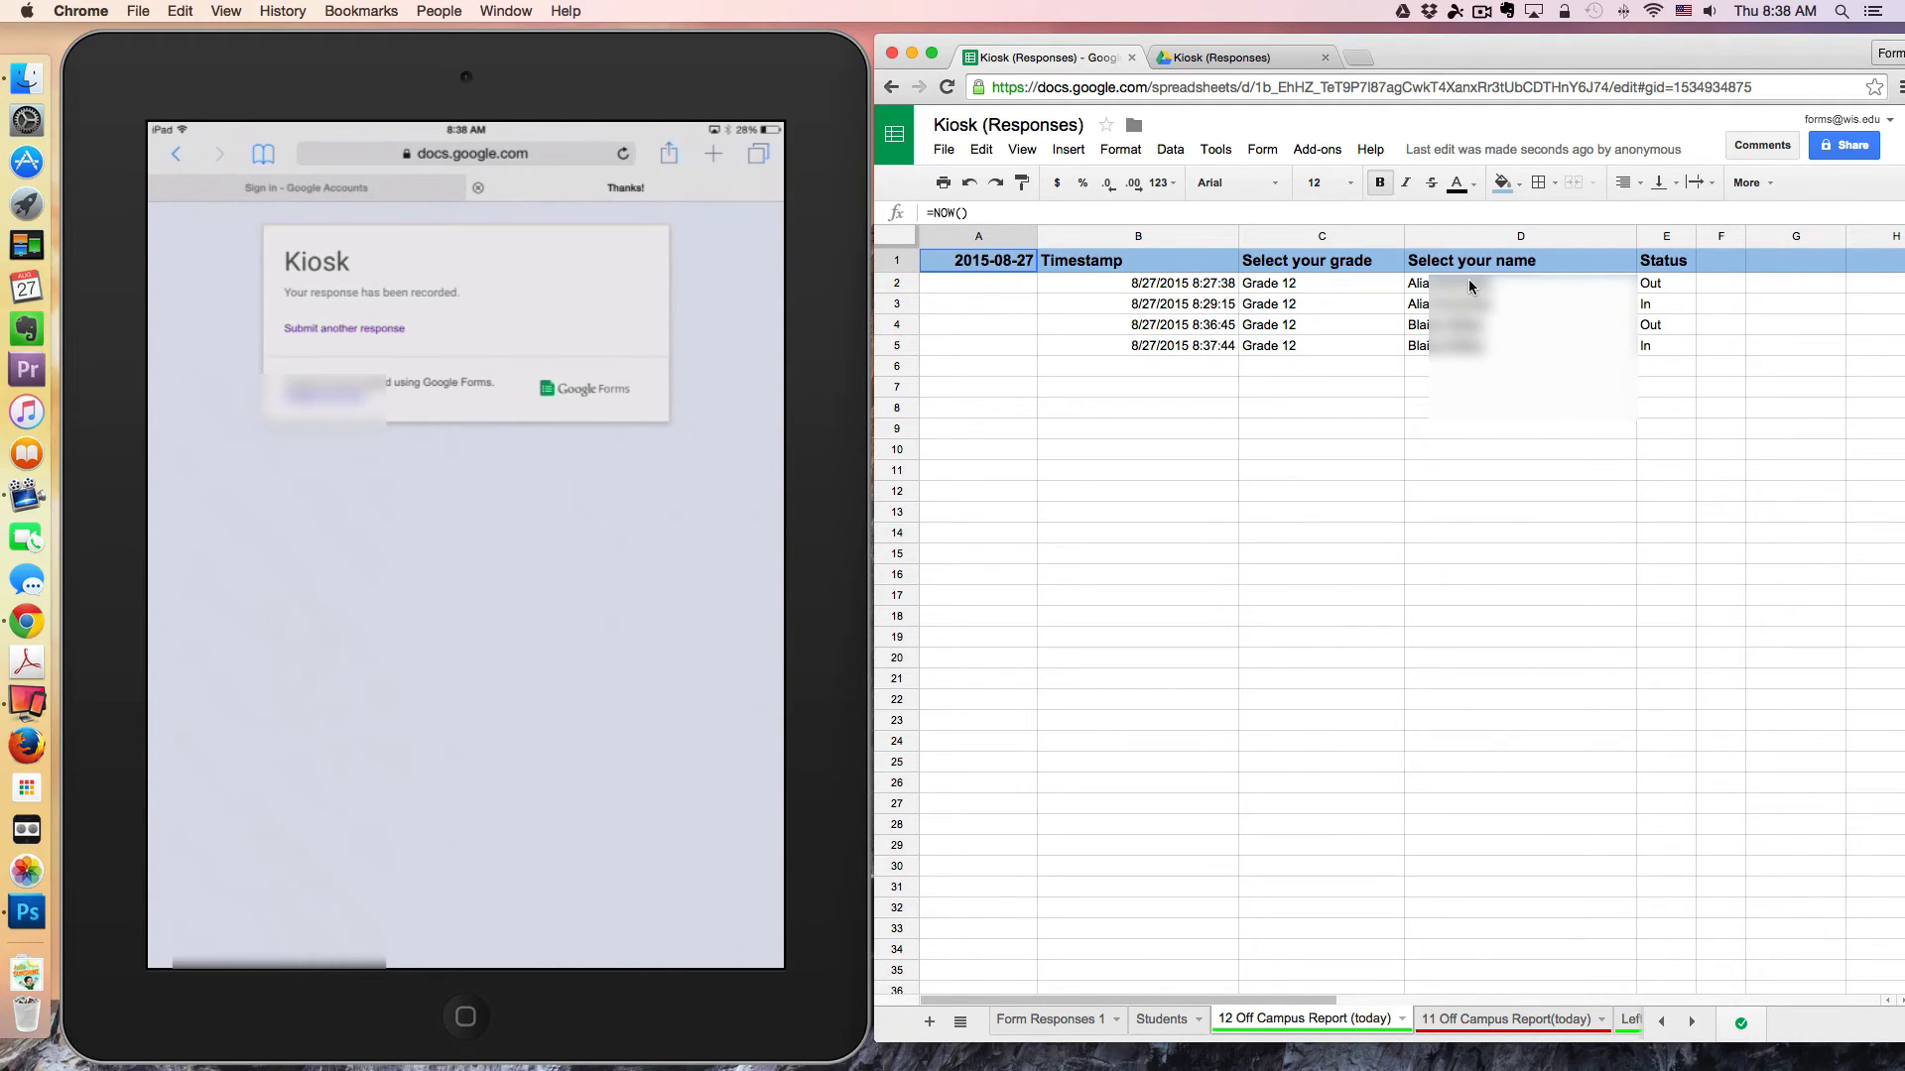
mouse_move(1470, 355)
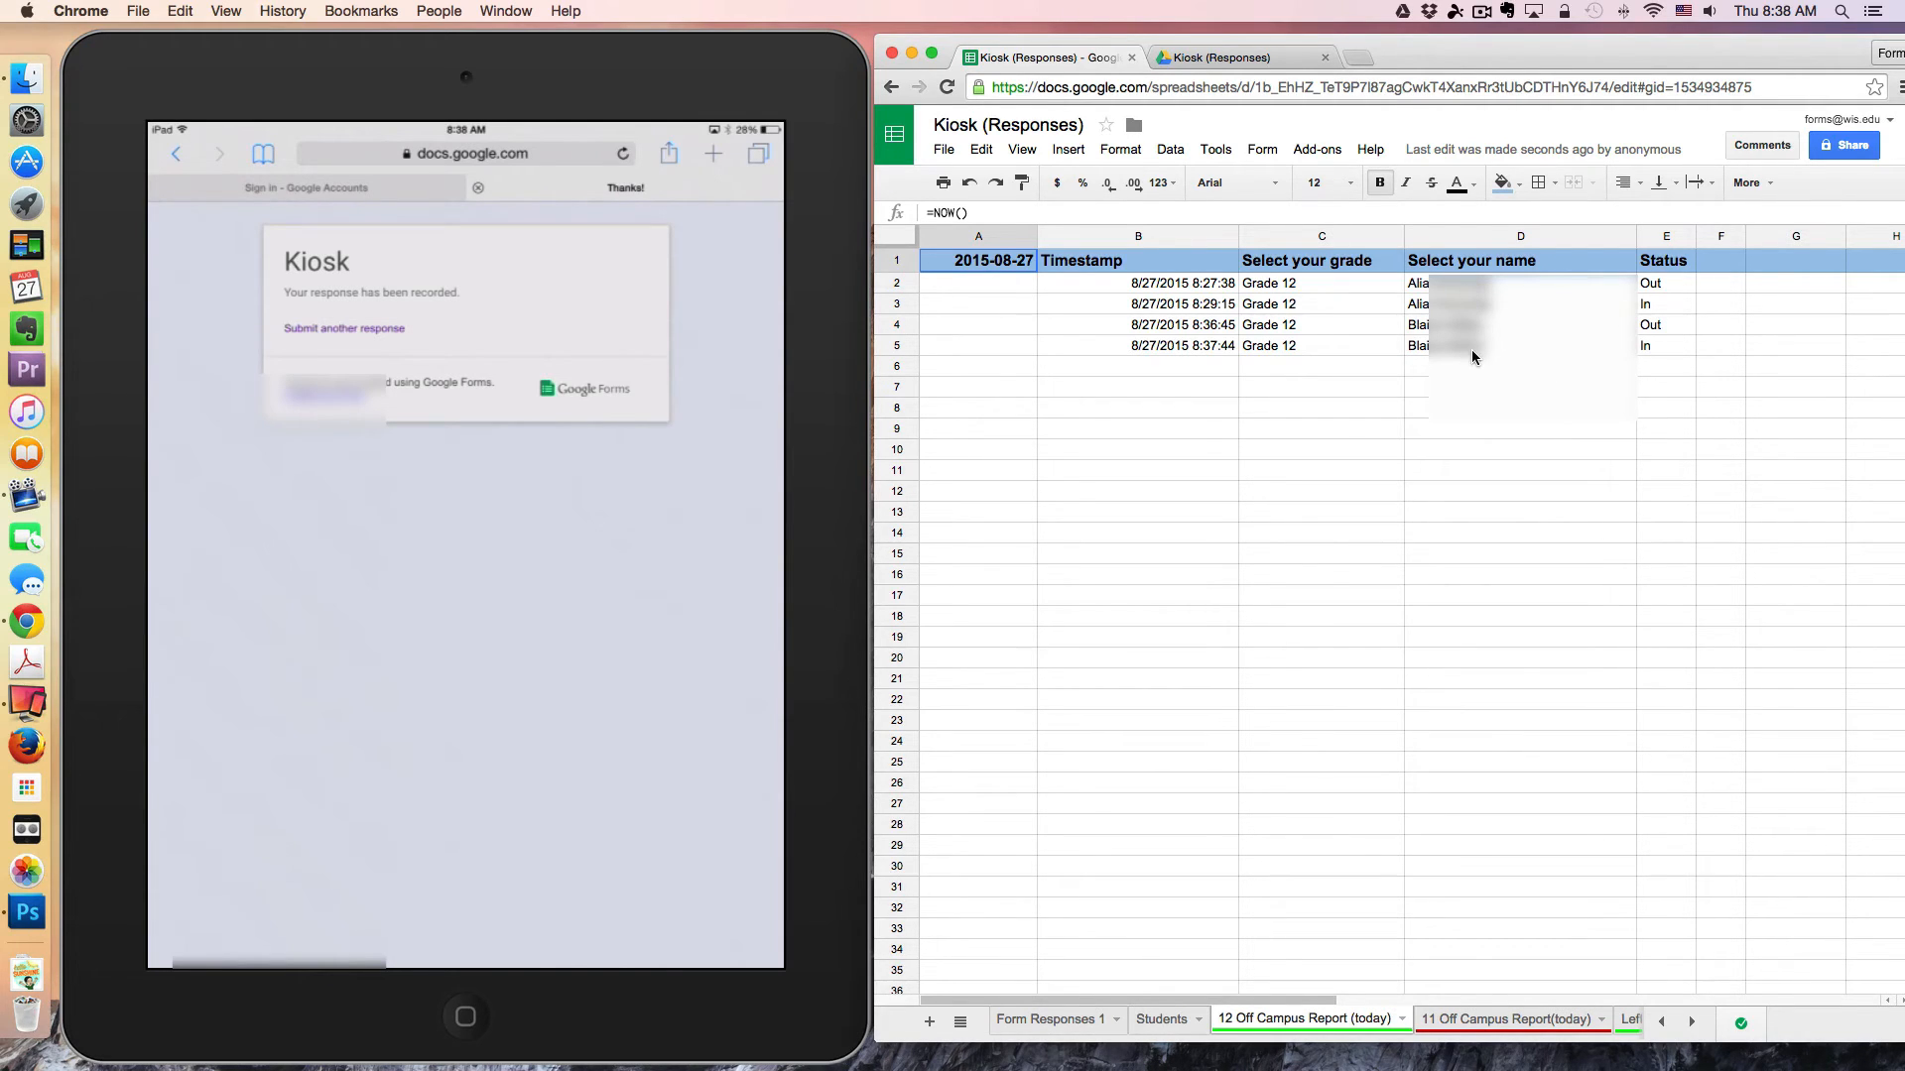
mouse_move(1477, 391)
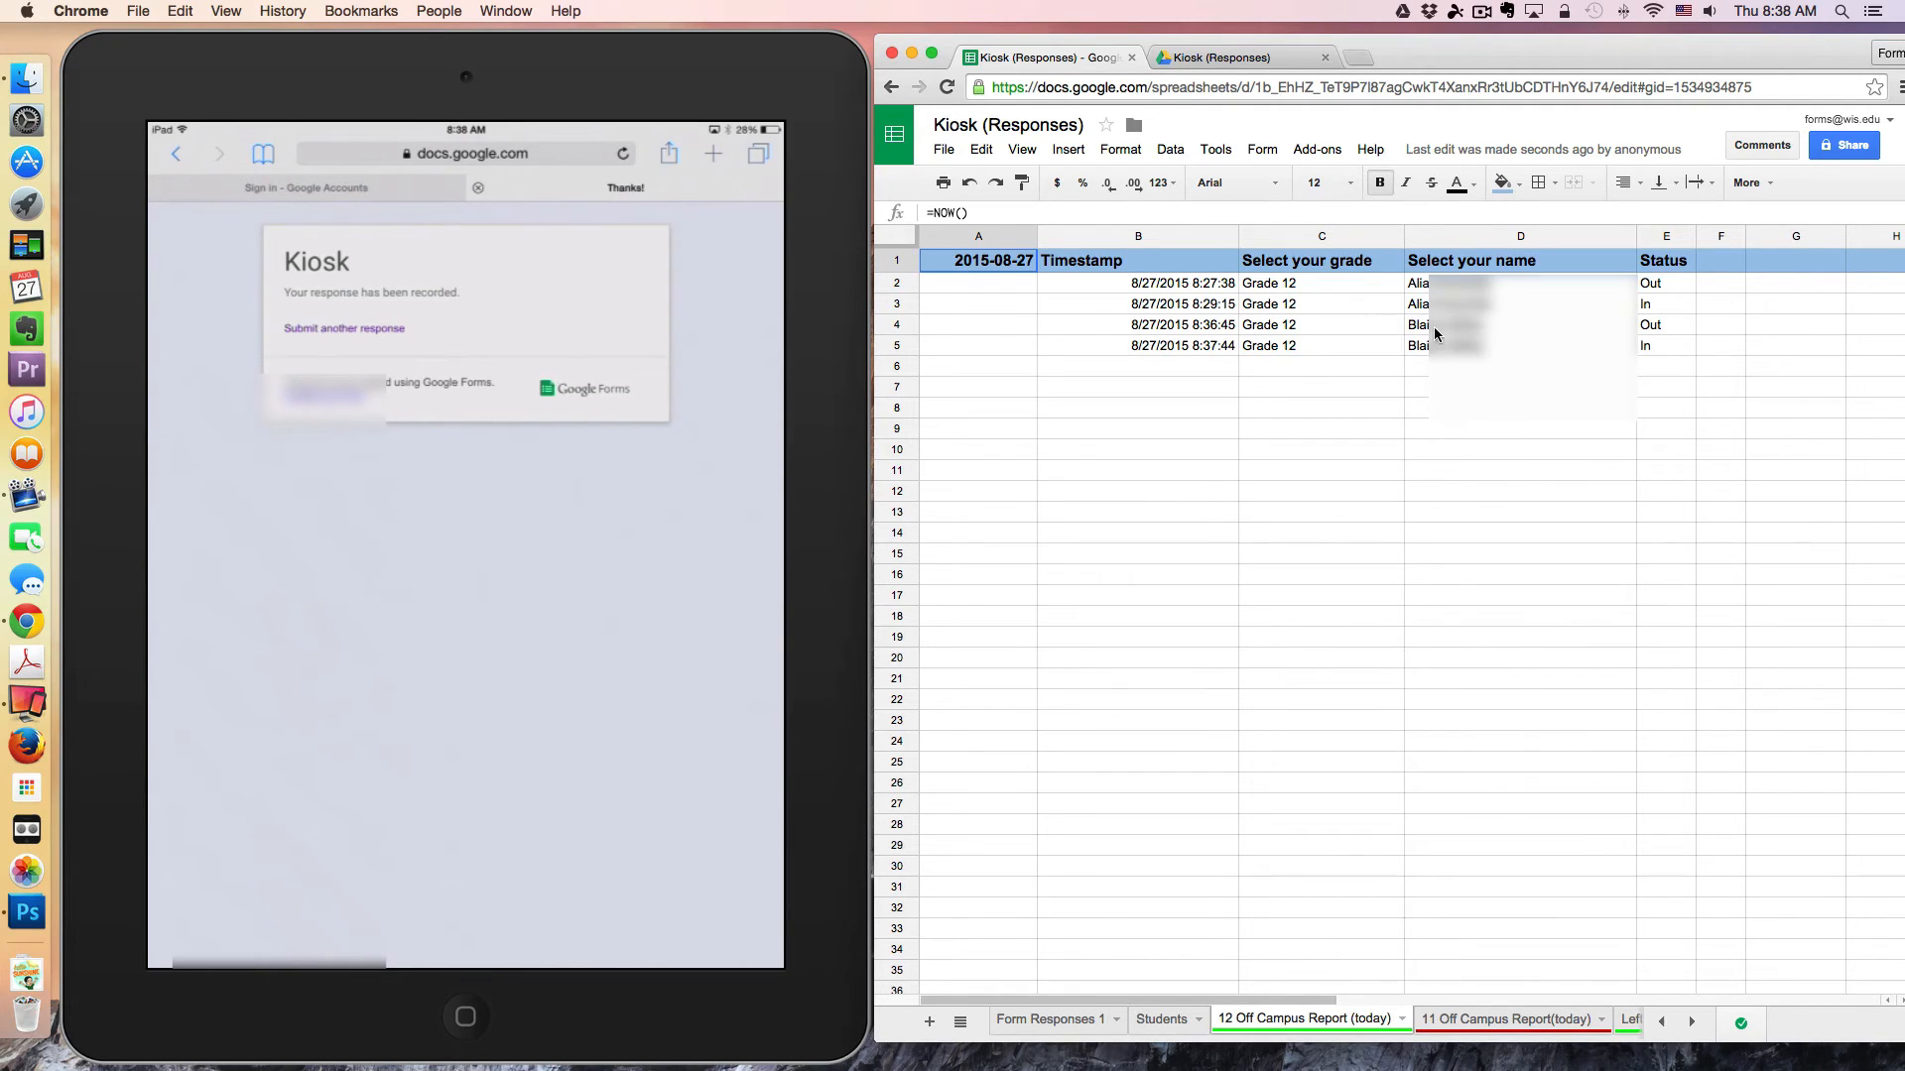
mouse_move(1524, 335)
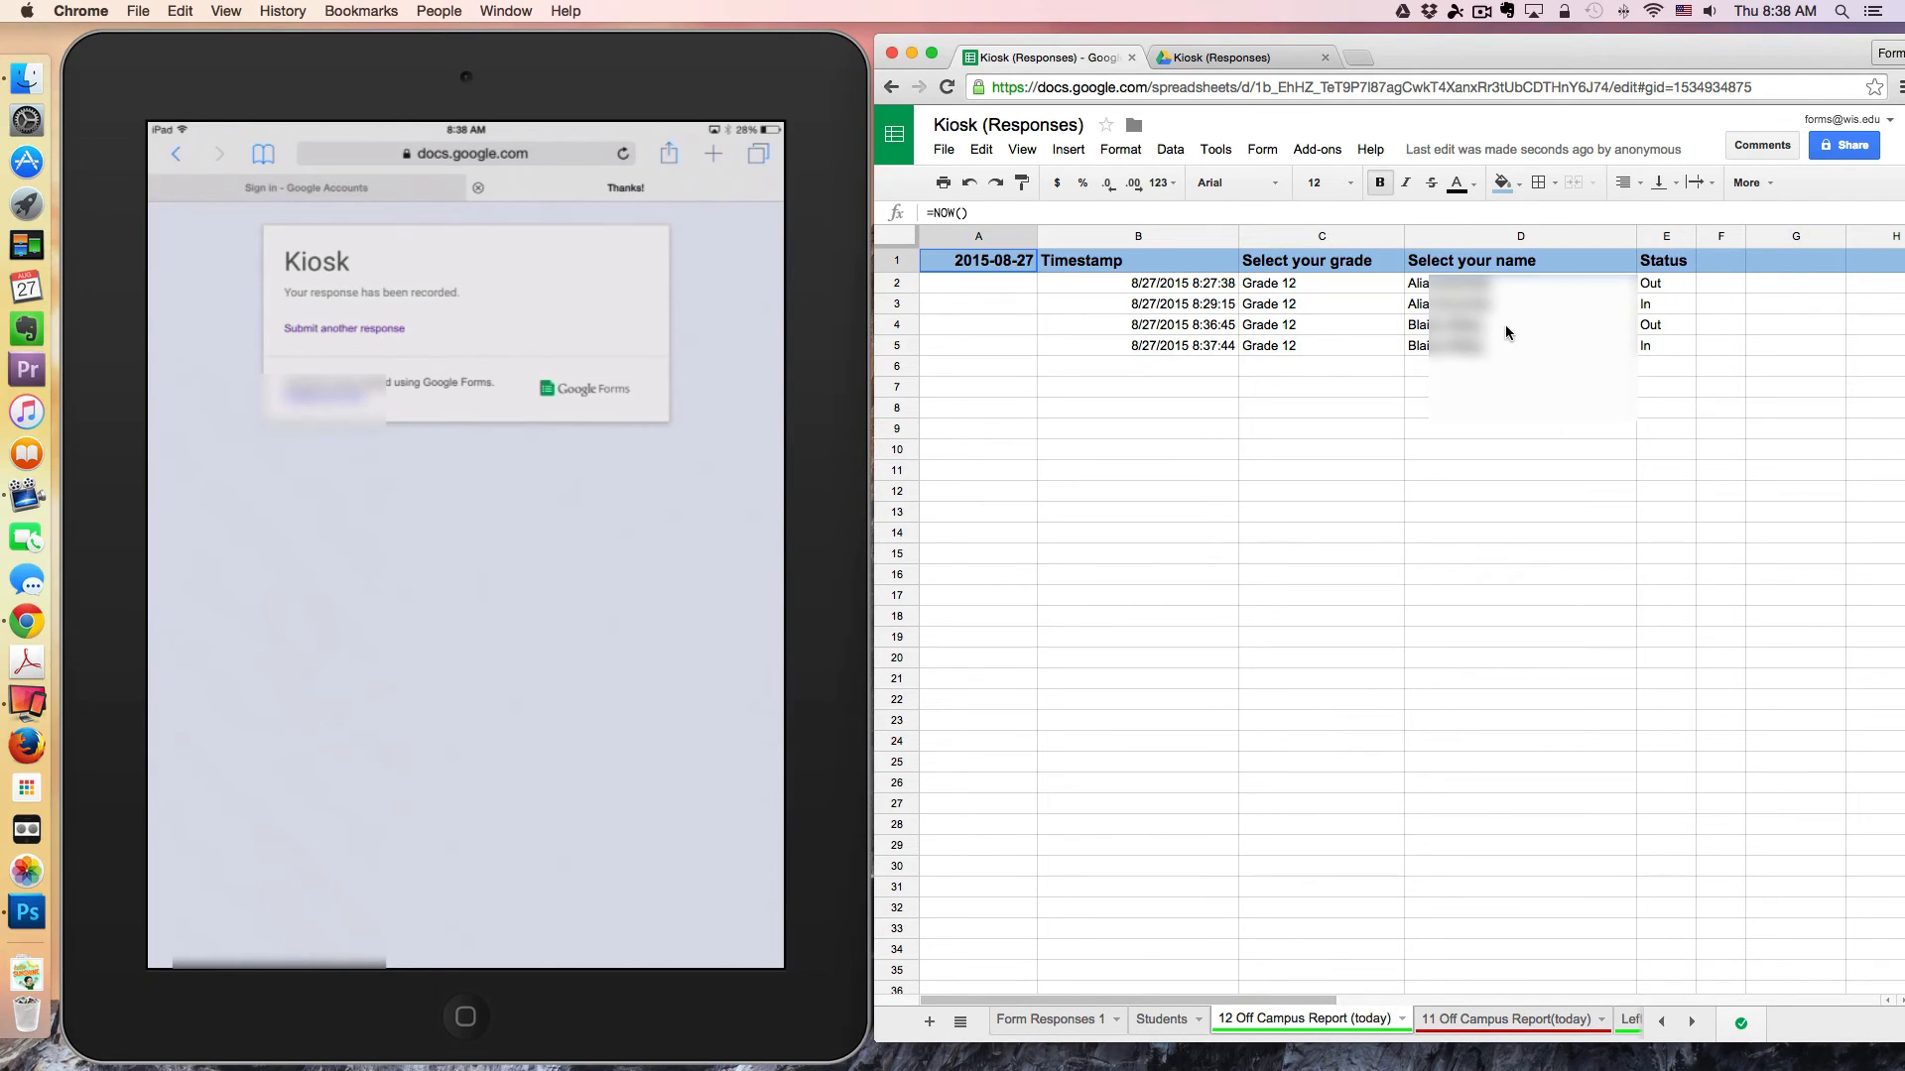
mouse_move(1562, 337)
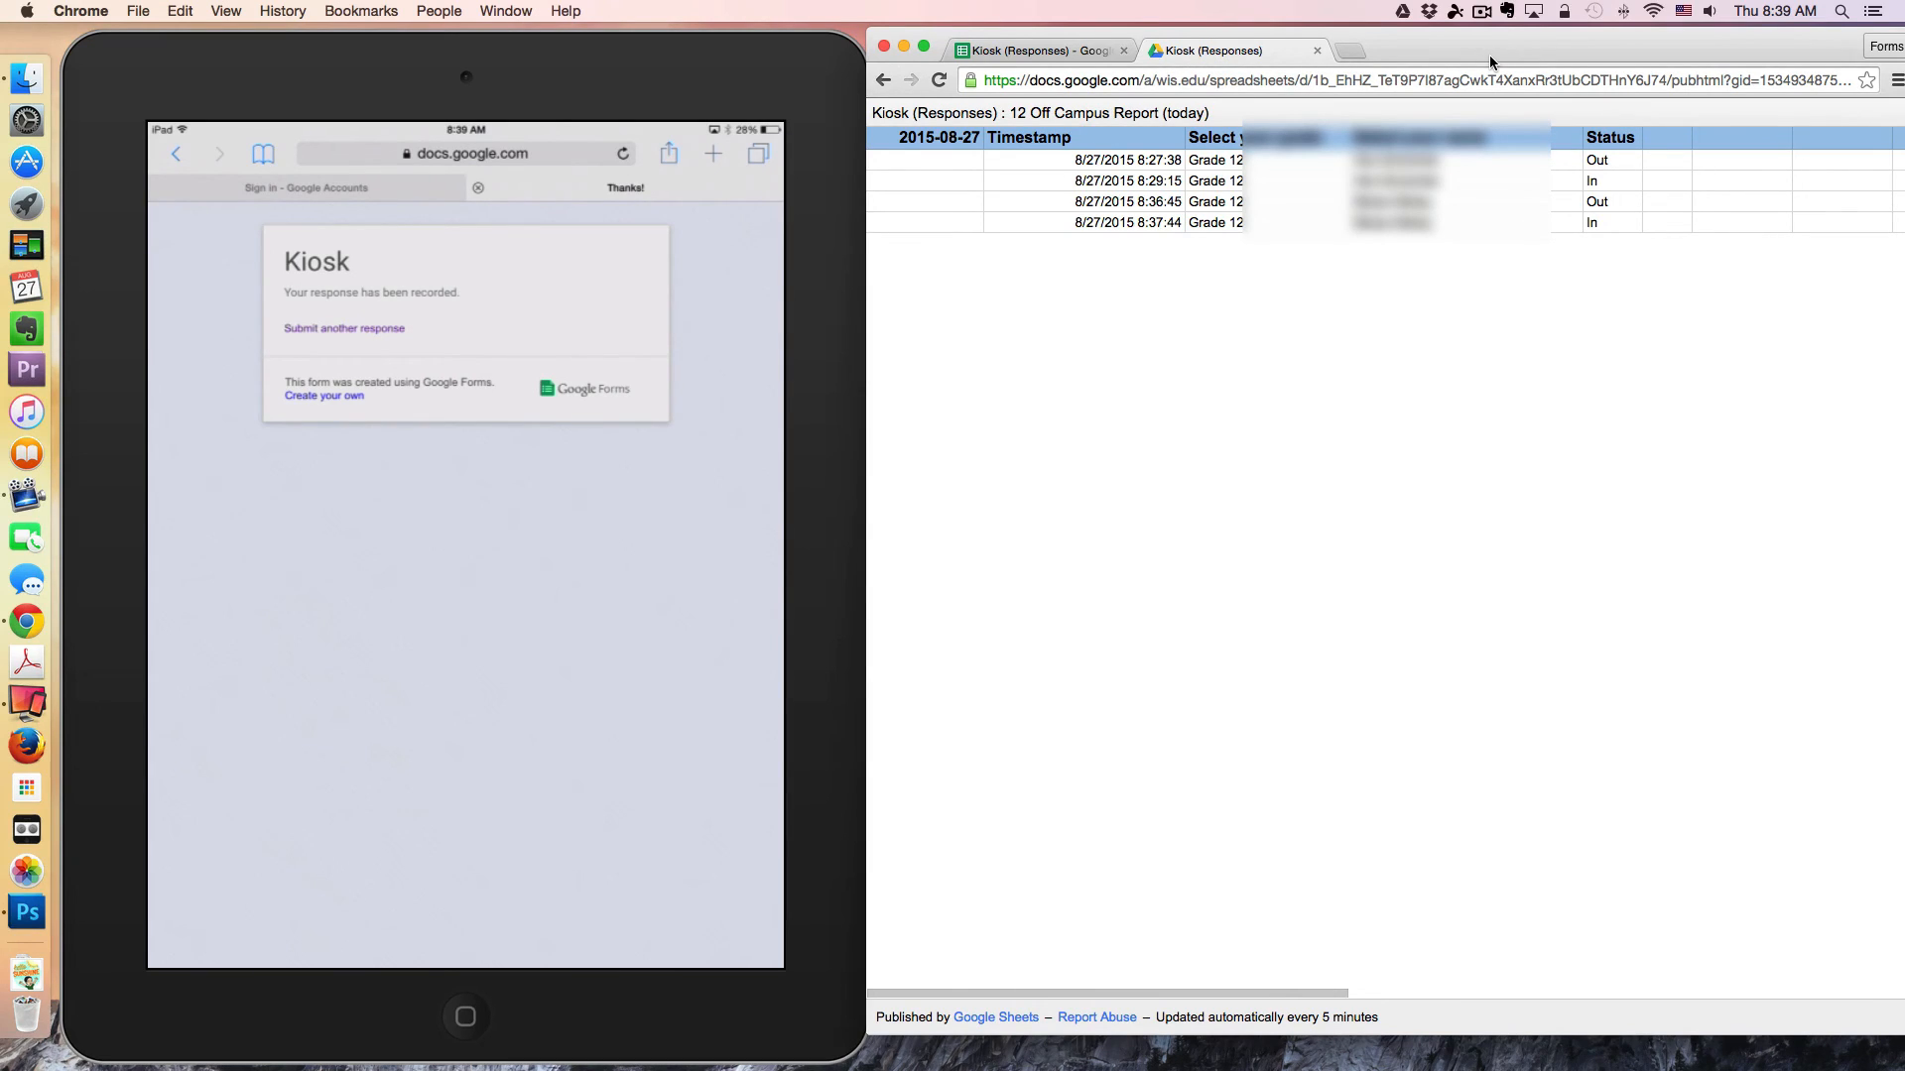
mouse_move(1199, 1036)
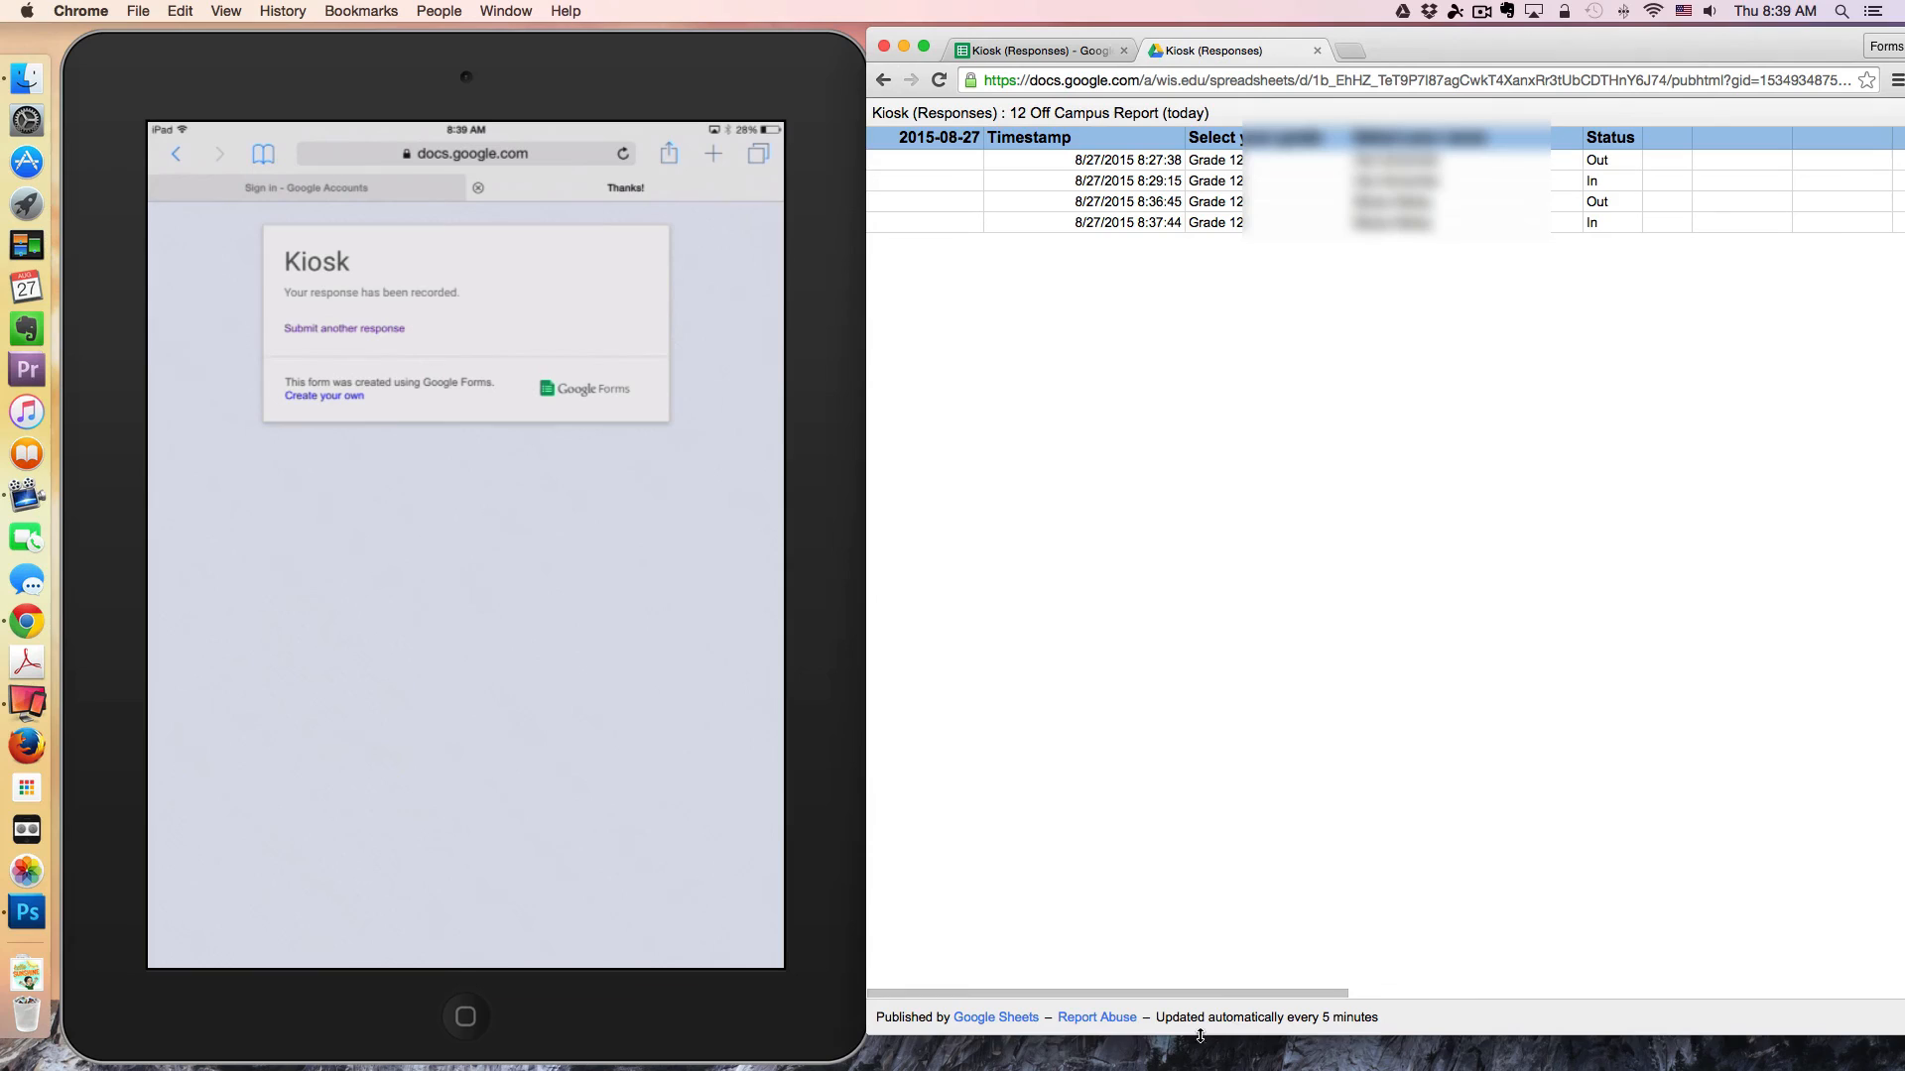
mouse_move(1036, 1032)
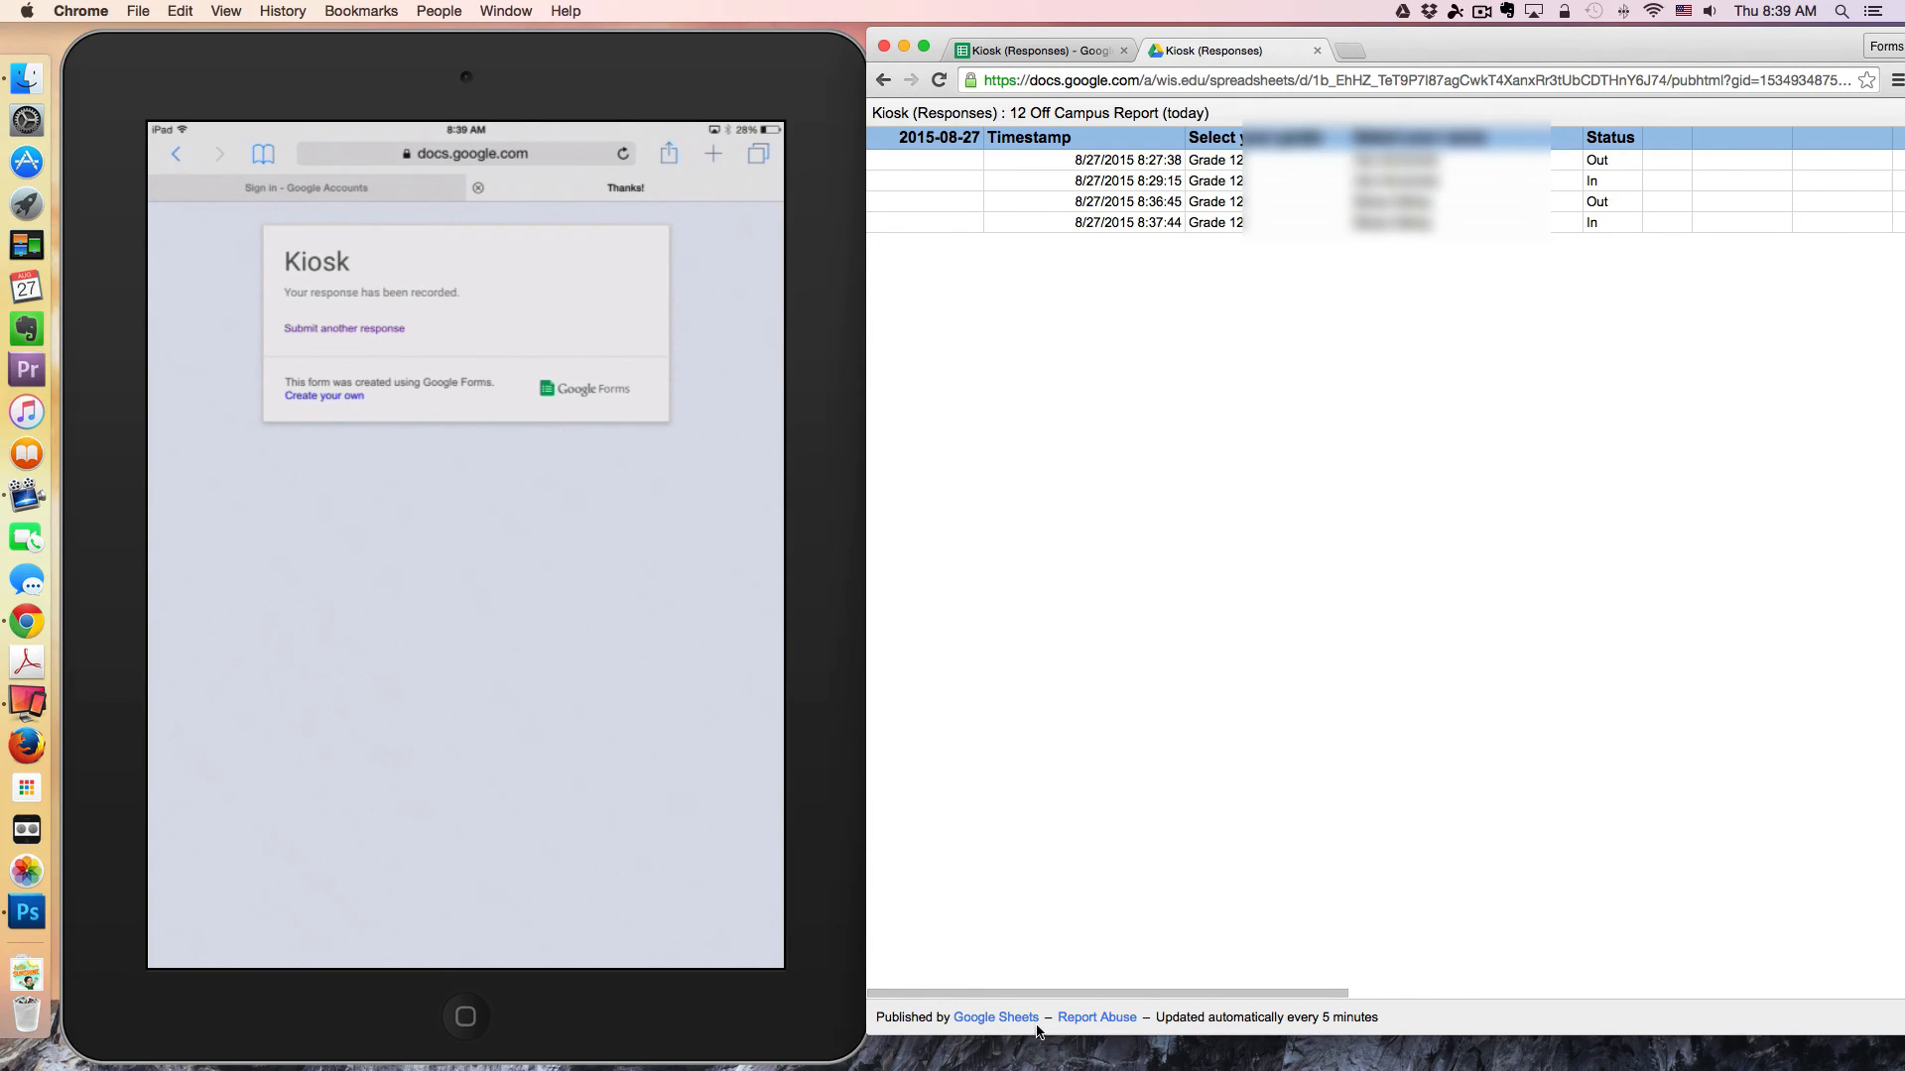
mouse_move(982, 1031)
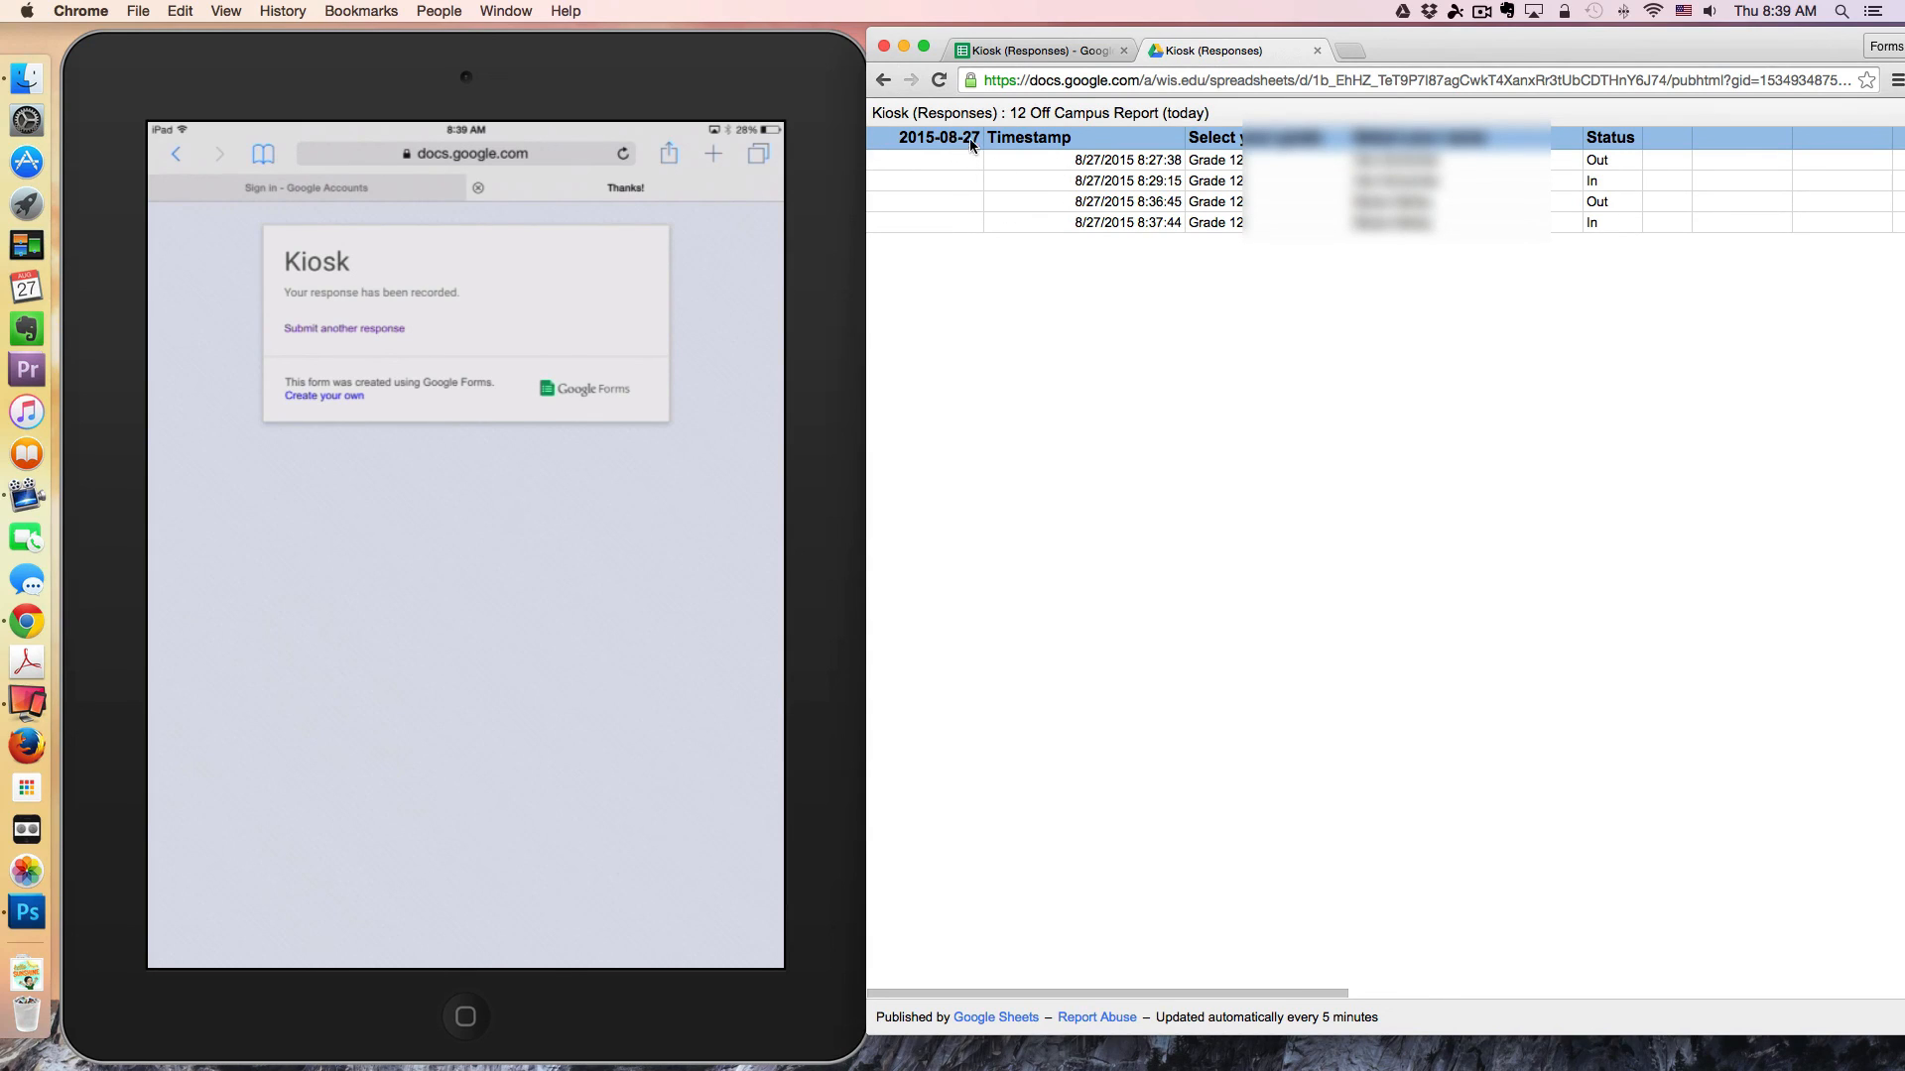
mouse_move(913, 313)
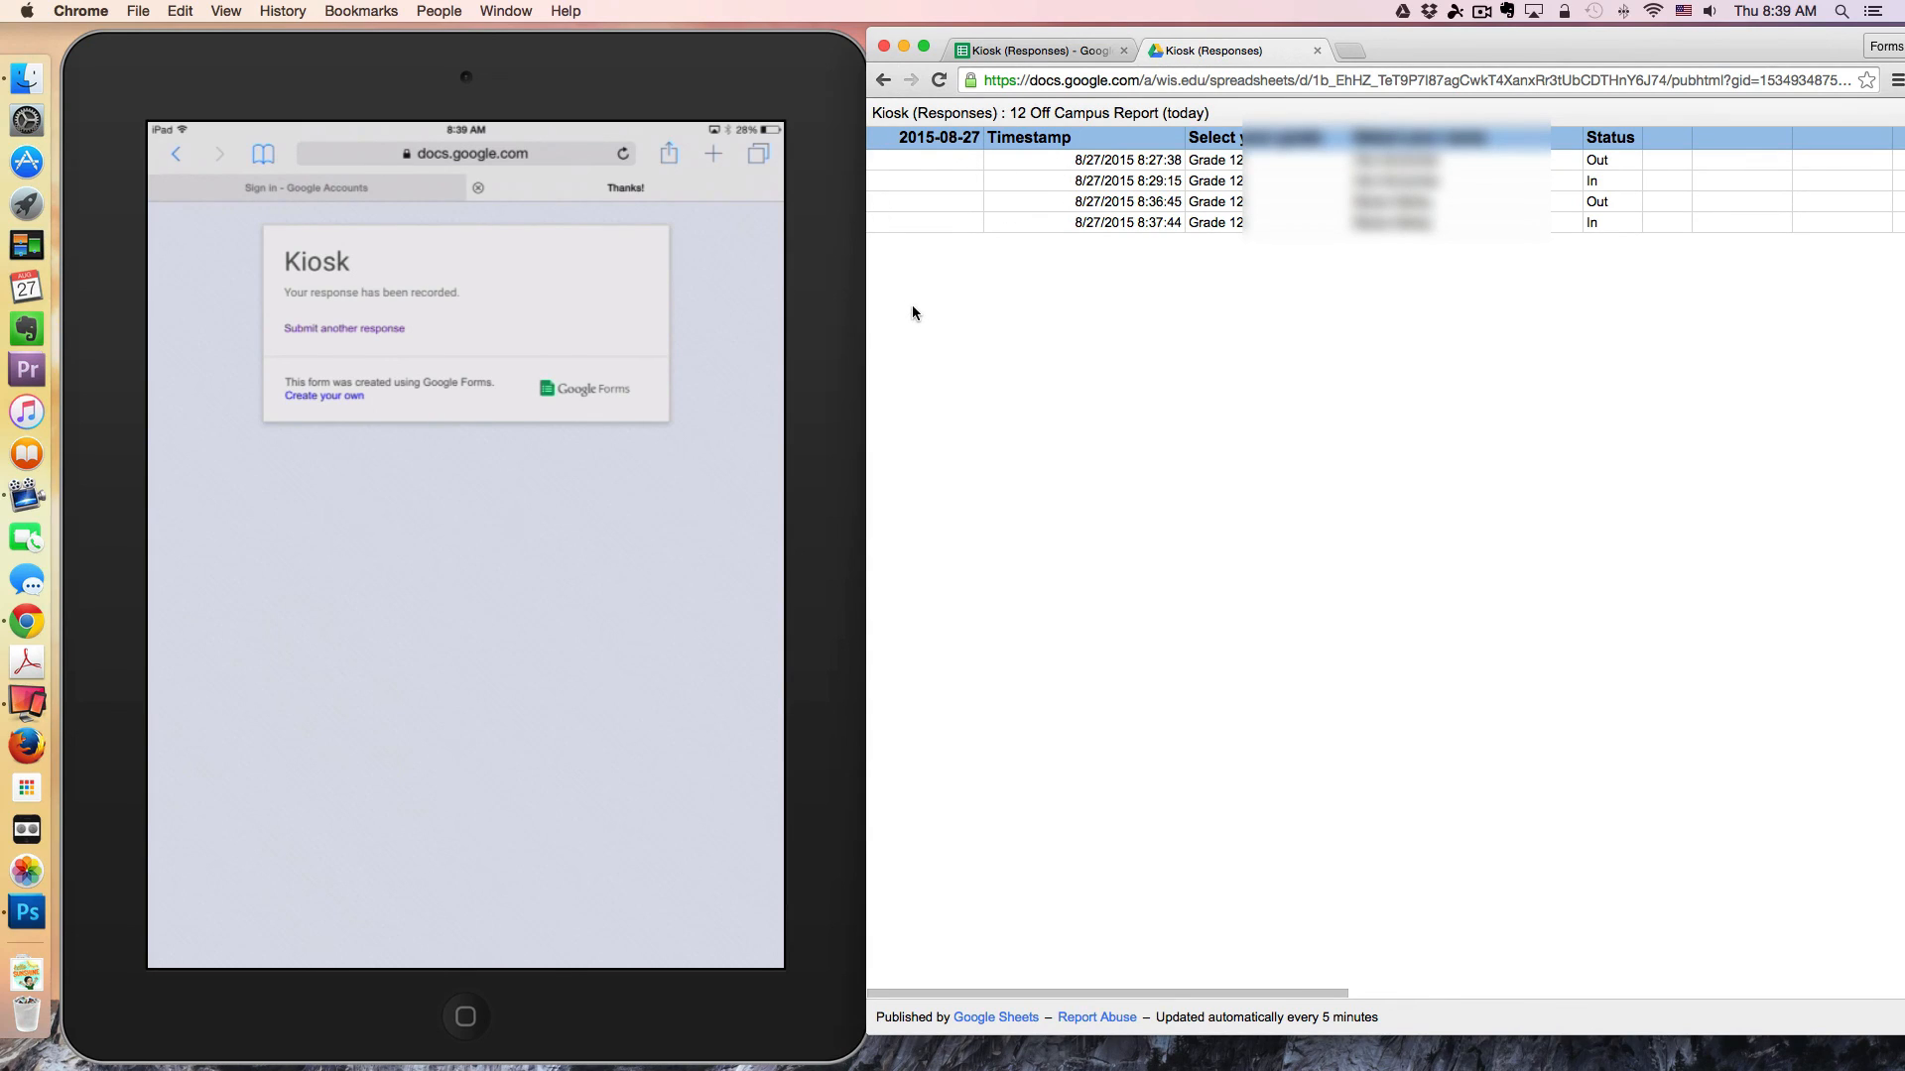